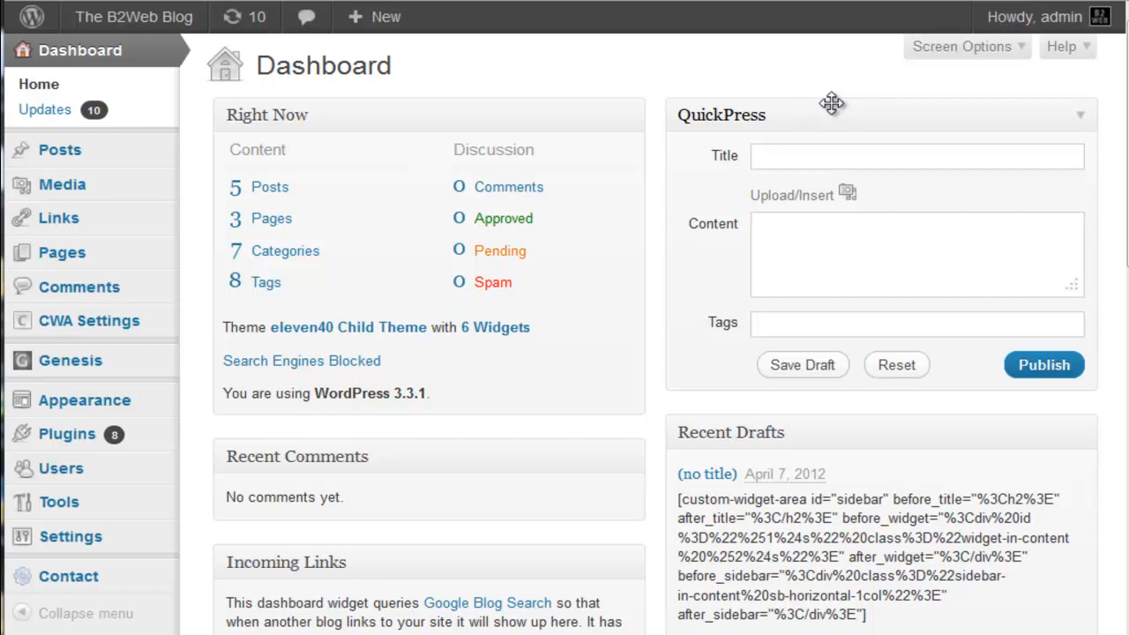
{"action": "mouse_move", "coordinate": [476, 77]}
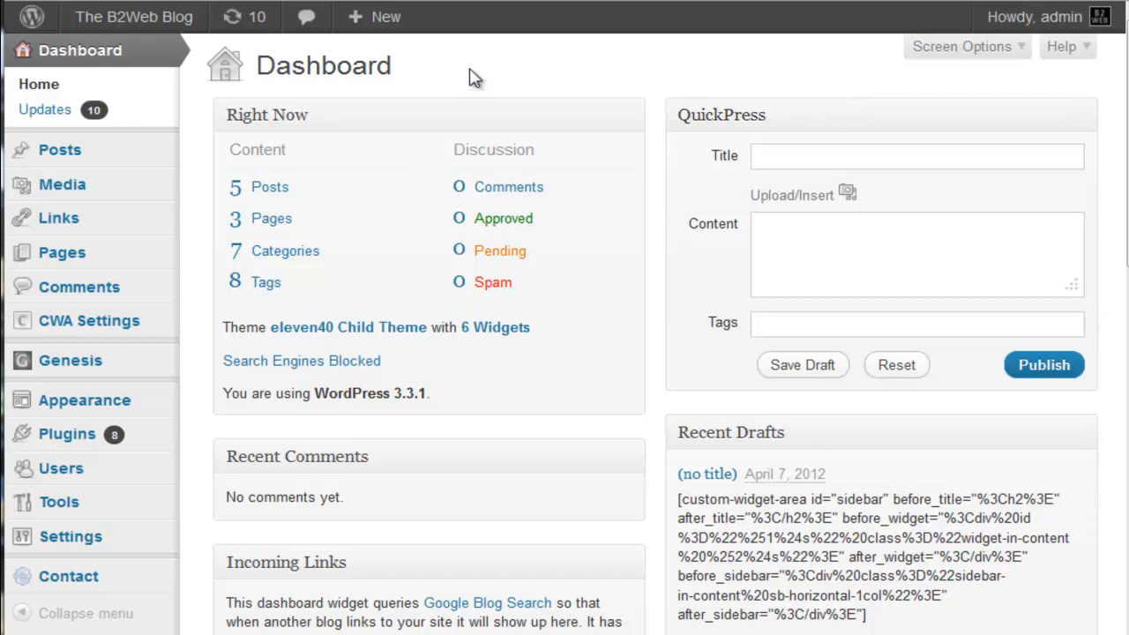
{"action": "mouse_move", "coordinate": [88, 321]}
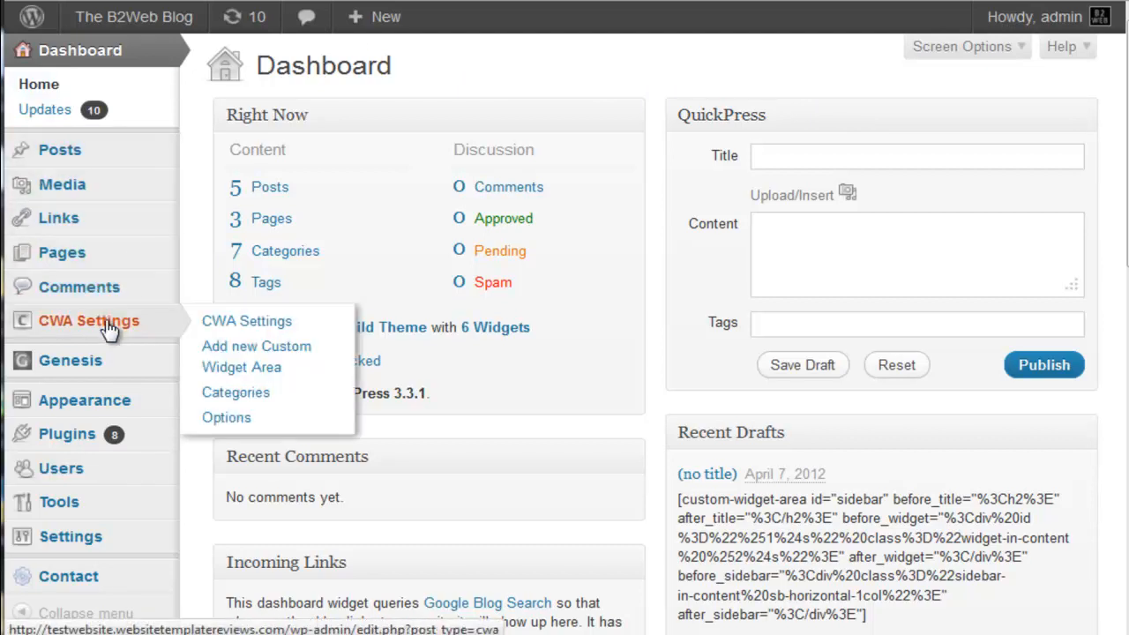
{"action": "mouse_move", "coordinate": [106, 332]}
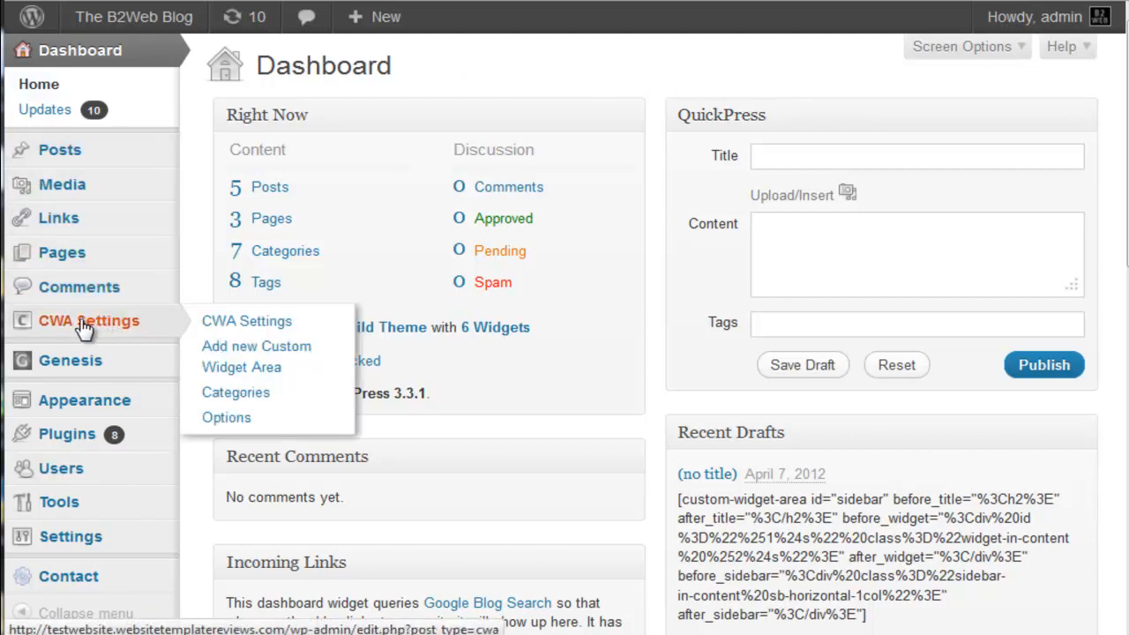
{"action": "mouse_move", "coordinate": [145, 321]}
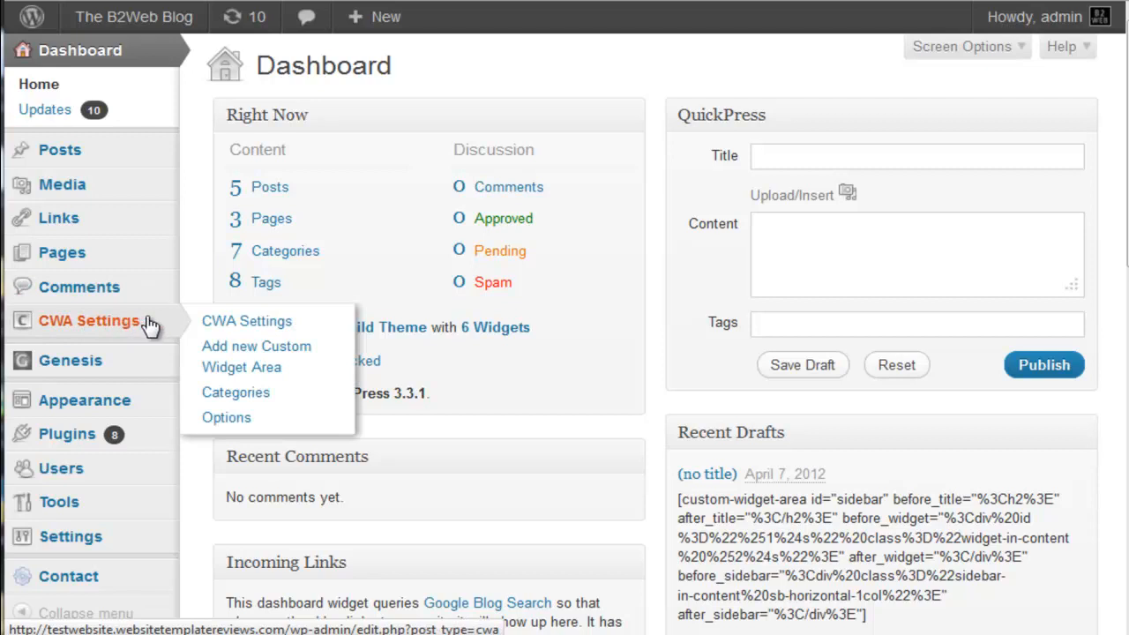
{"action": "mouse_move", "coordinate": [227, 346]}
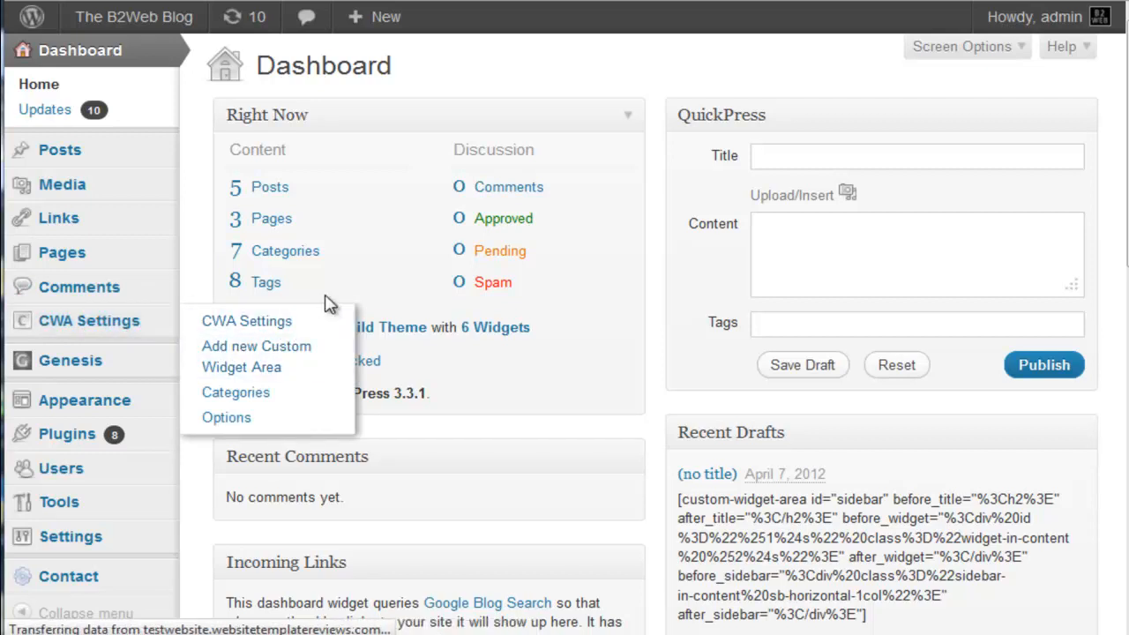
Title the new widget area 'Custom Widget 2' and publish it
{"action": "left_click", "coordinate": [256, 357]}
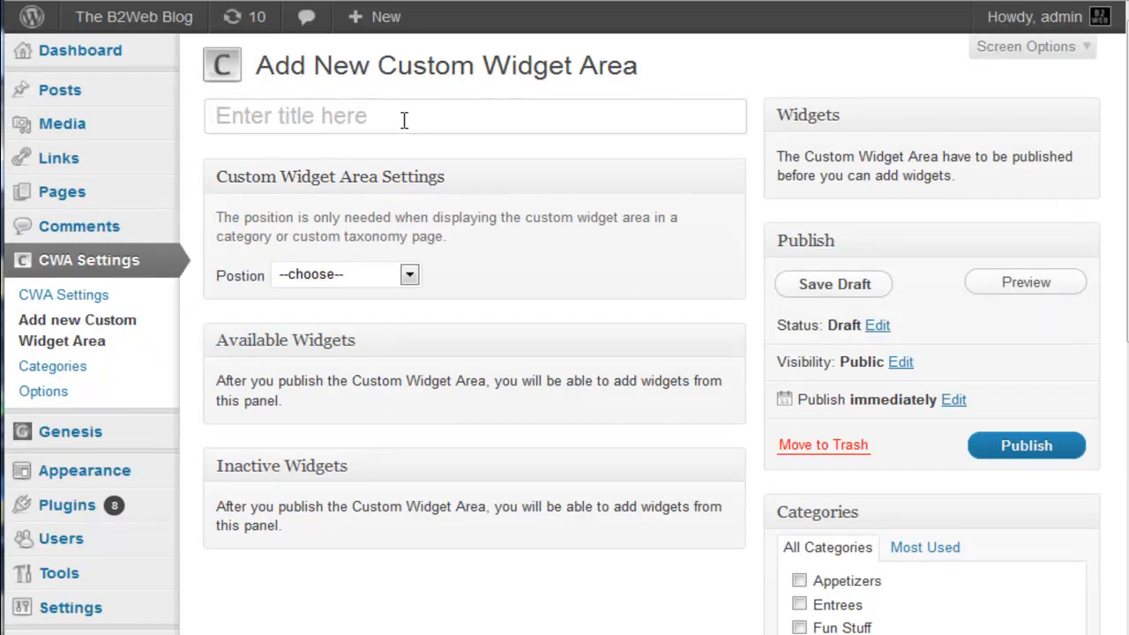
{"action": "type", "text": "C"}
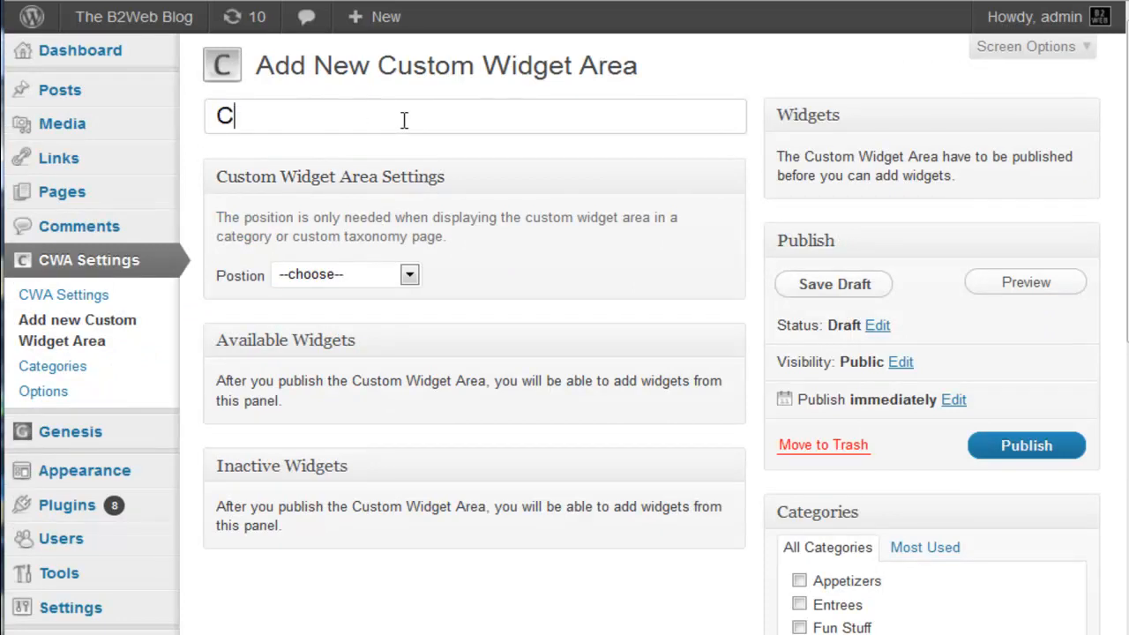
{"action": "type", "text": "ustom Widget 2"}
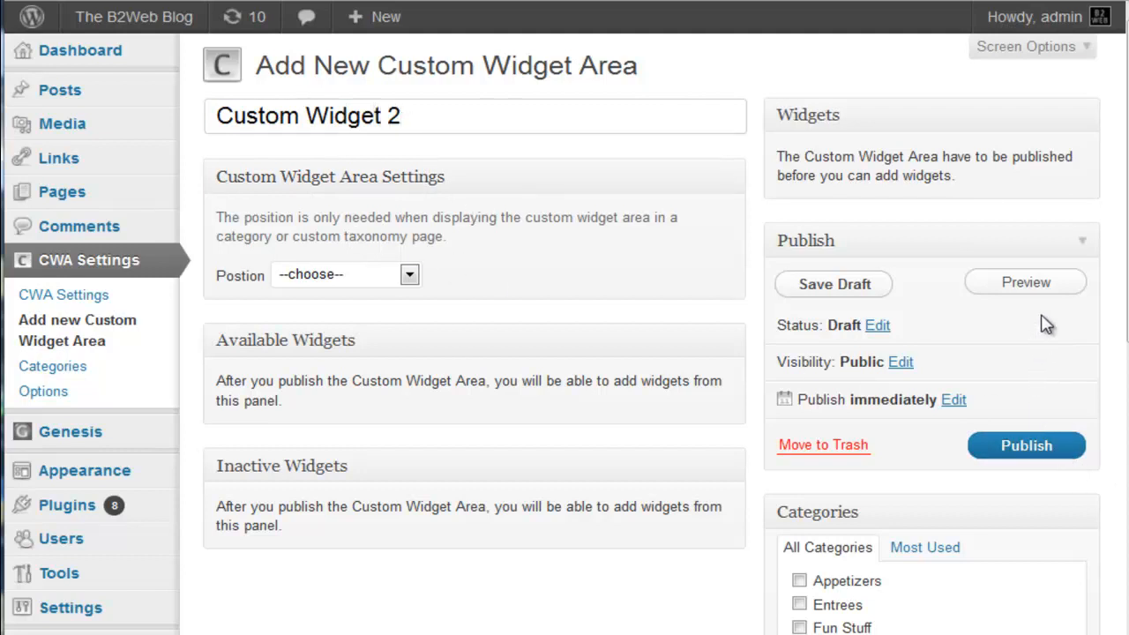
{"action": "left_click", "coordinate": [1027, 445]}
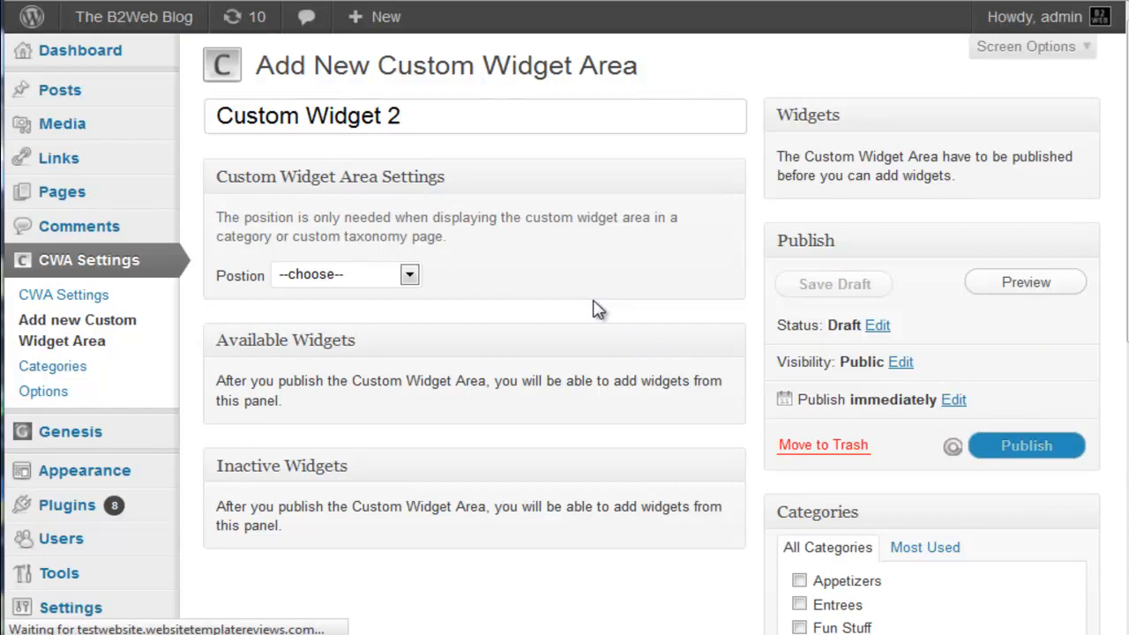
Locate Custom Widget 2 below Custom Widget 1 in the widget areas list
{"action": "left_click", "coordinate": [1027, 445]}
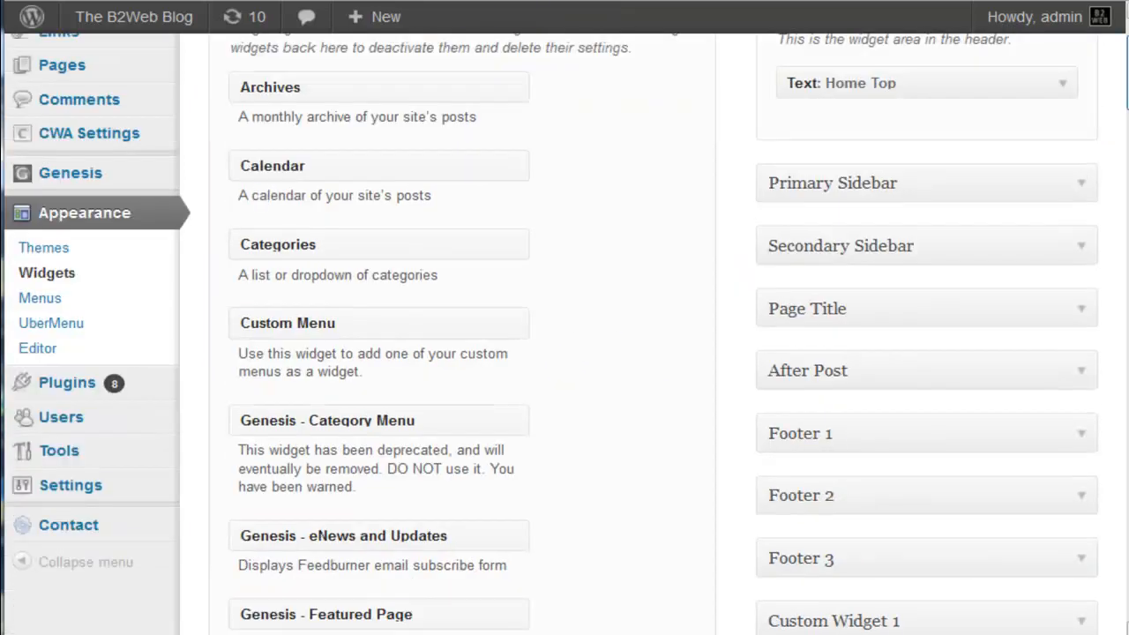
{"action": "scroll", "scroll_direction": "down", "scroll_amount": 3}
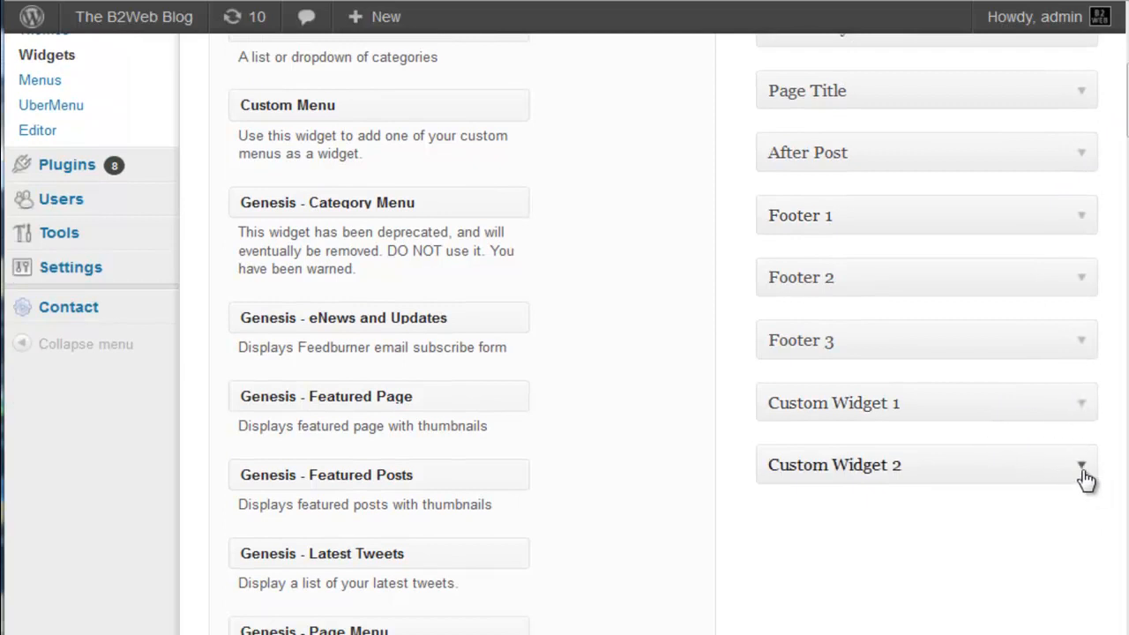
{"action": "mouse_move", "coordinate": [1100, 283]}
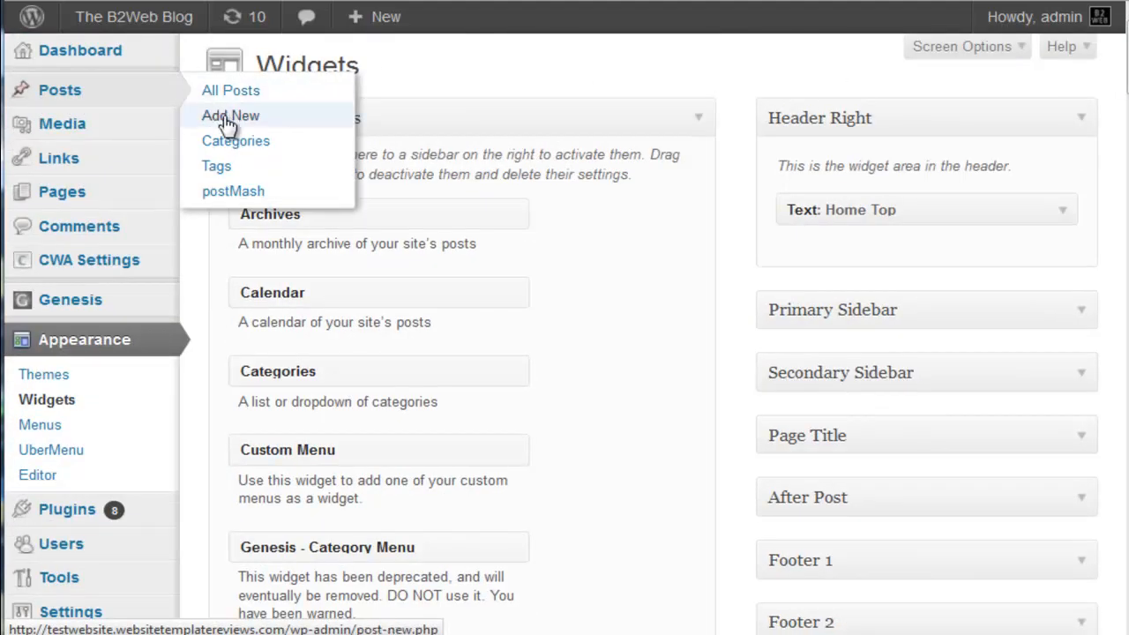
{"action": "mouse_move", "coordinate": [508, 106]}
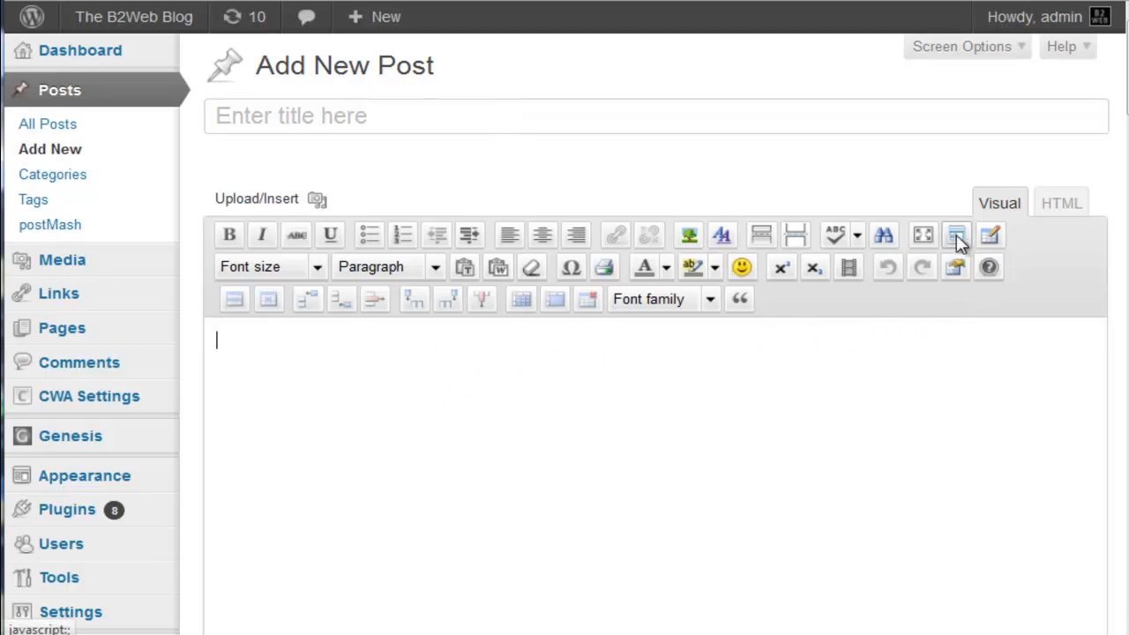
{"action": "mouse_move", "coordinate": [956, 236]}
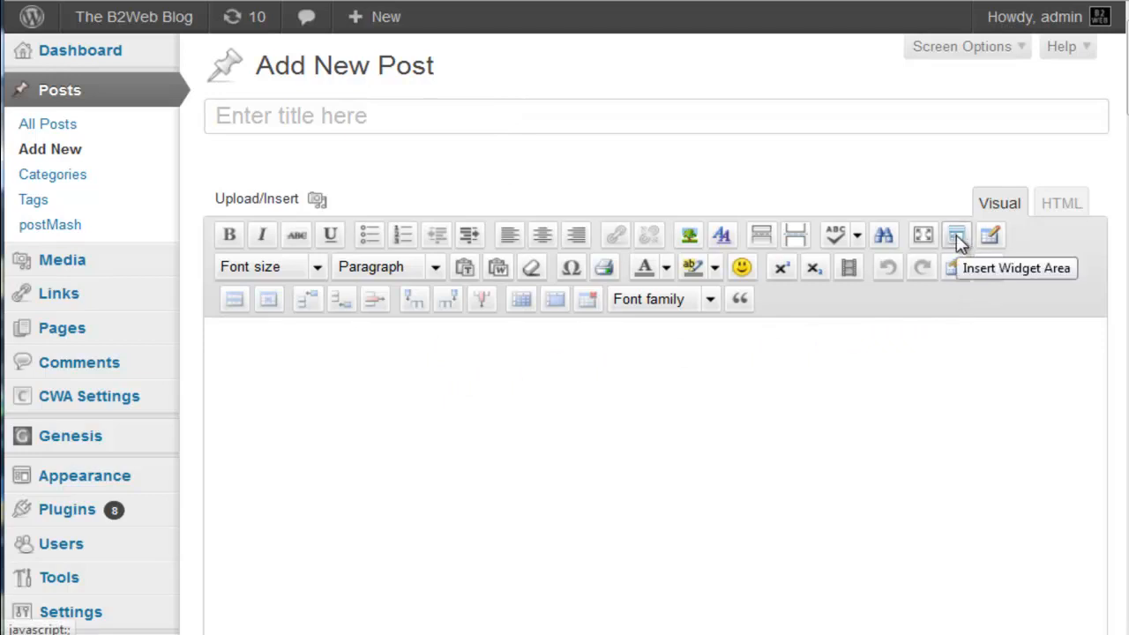
Insert a Custom Widget 2 shortcode using the 1 Column (100% width) style into the post
{"action": "left_click", "coordinate": [956, 235]}
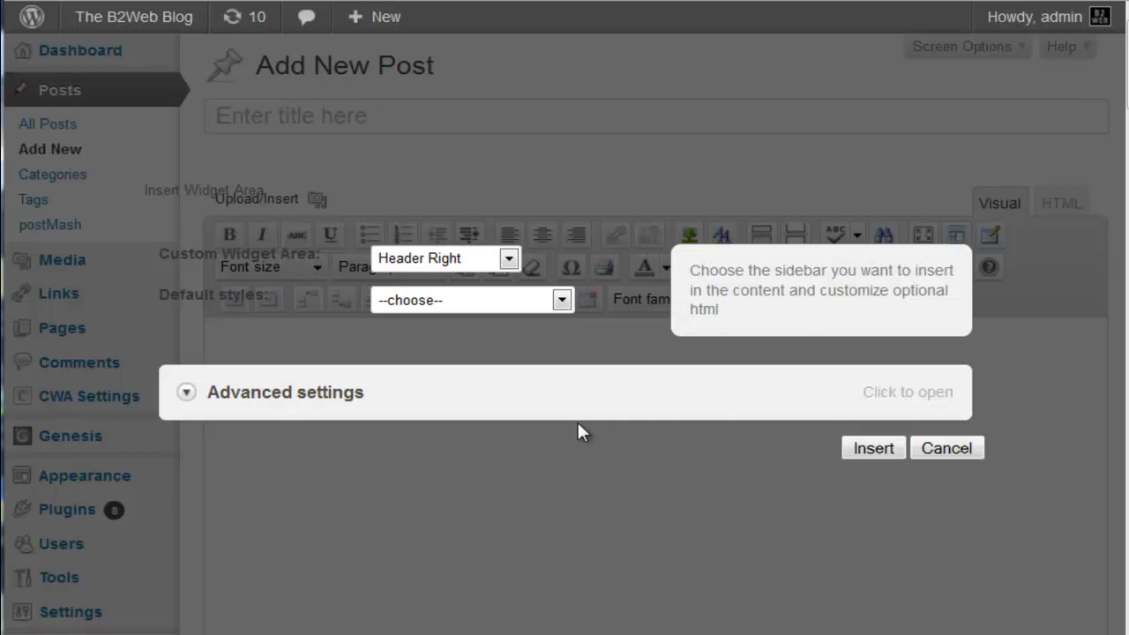
{"action": "left_click", "coordinate": [508, 258]}
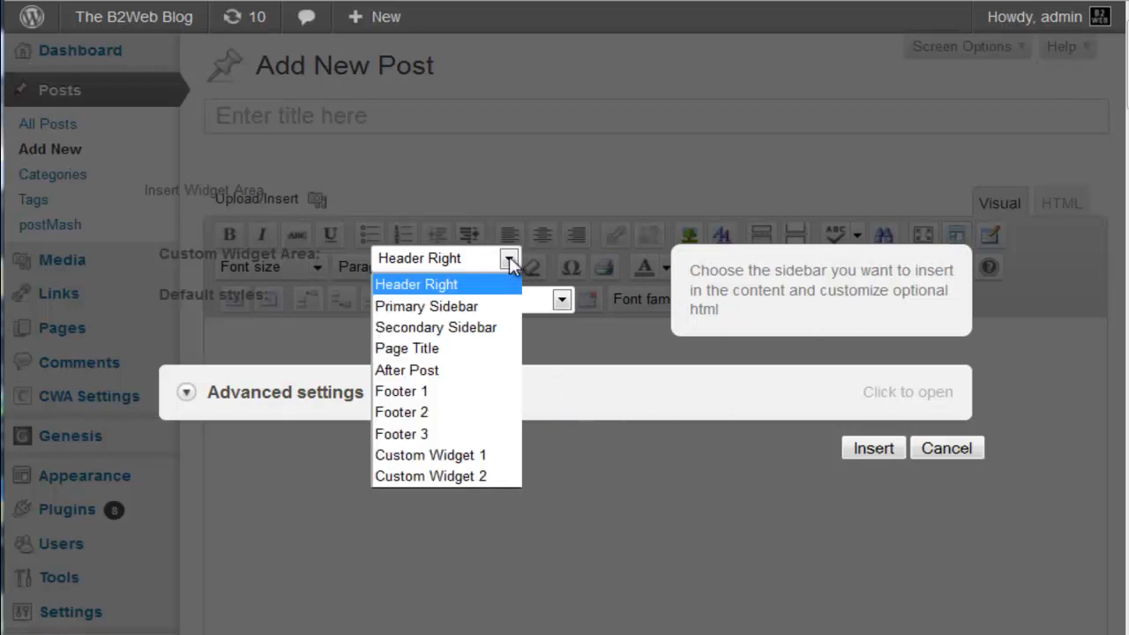
{"action": "mouse_move", "coordinate": [432, 307]}
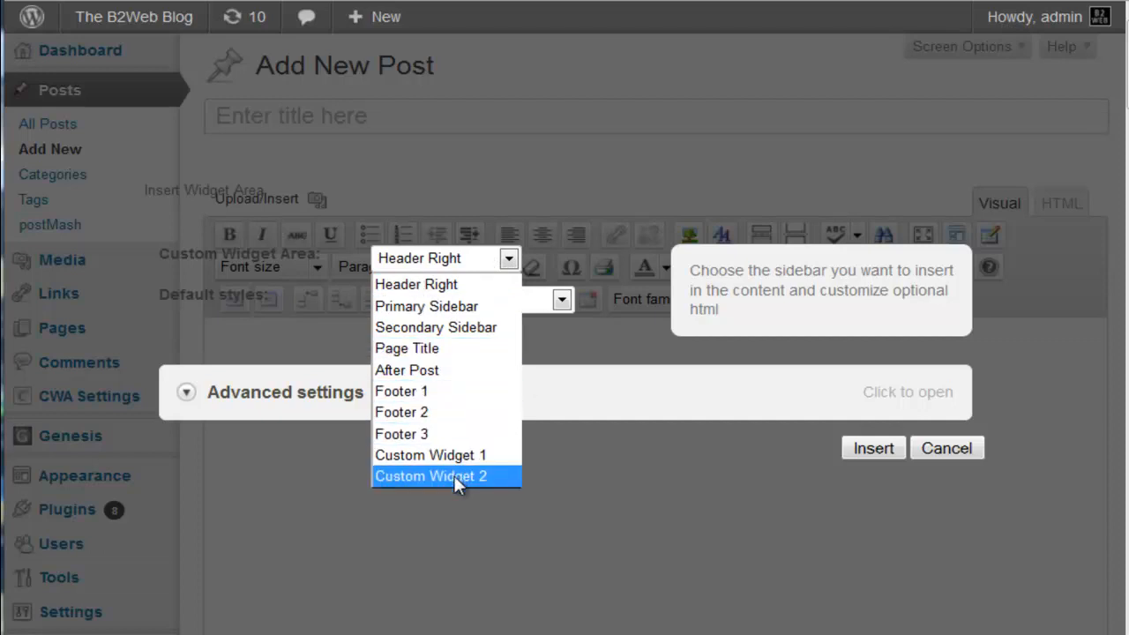
{"action": "left_click", "coordinate": [431, 476]}
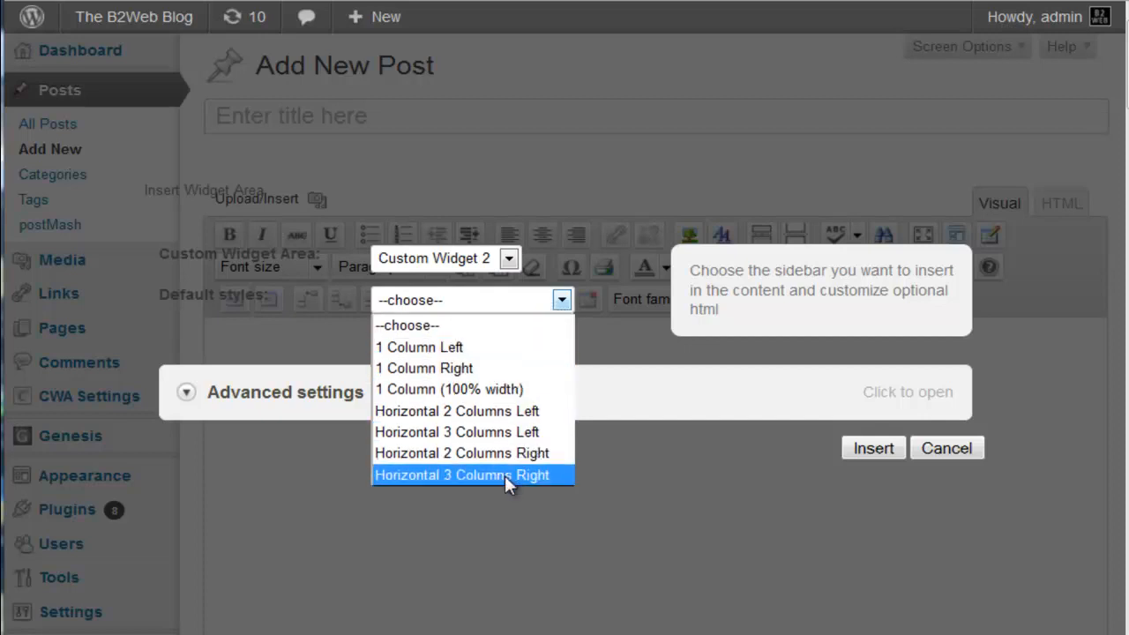
{"action": "mouse_move", "coordinate": [485, 390]}
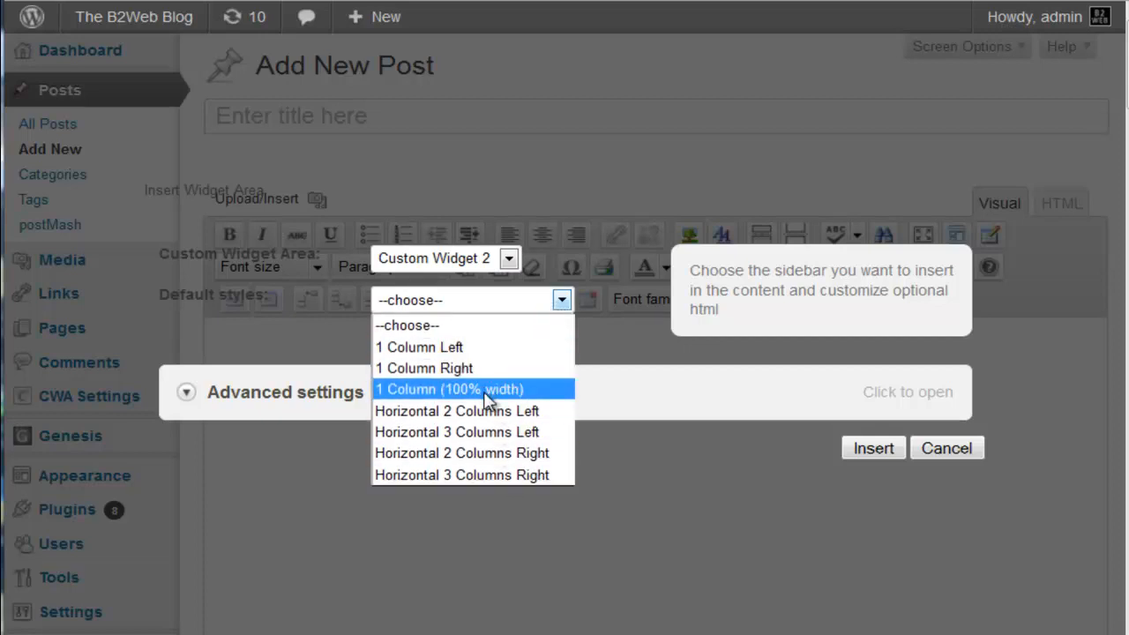
{"action": "left_click", "coordinate": [448, 389]}
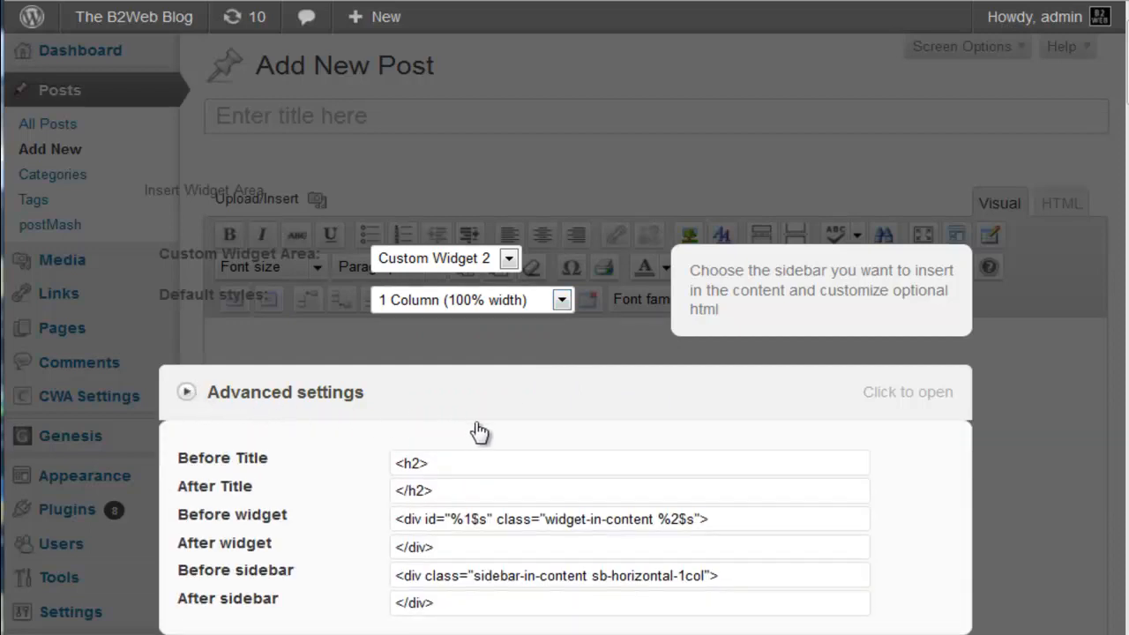
{"action": "mouse_move", "coordinate": [739, 419]}
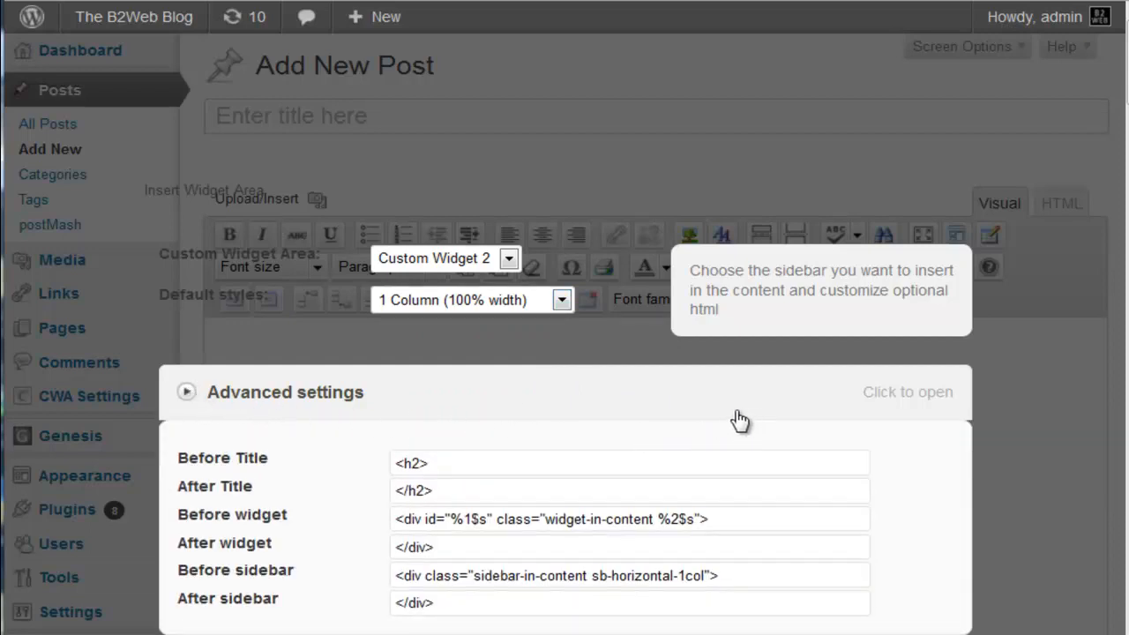
{"action": "left_click", "coordinate": [186, 392]}
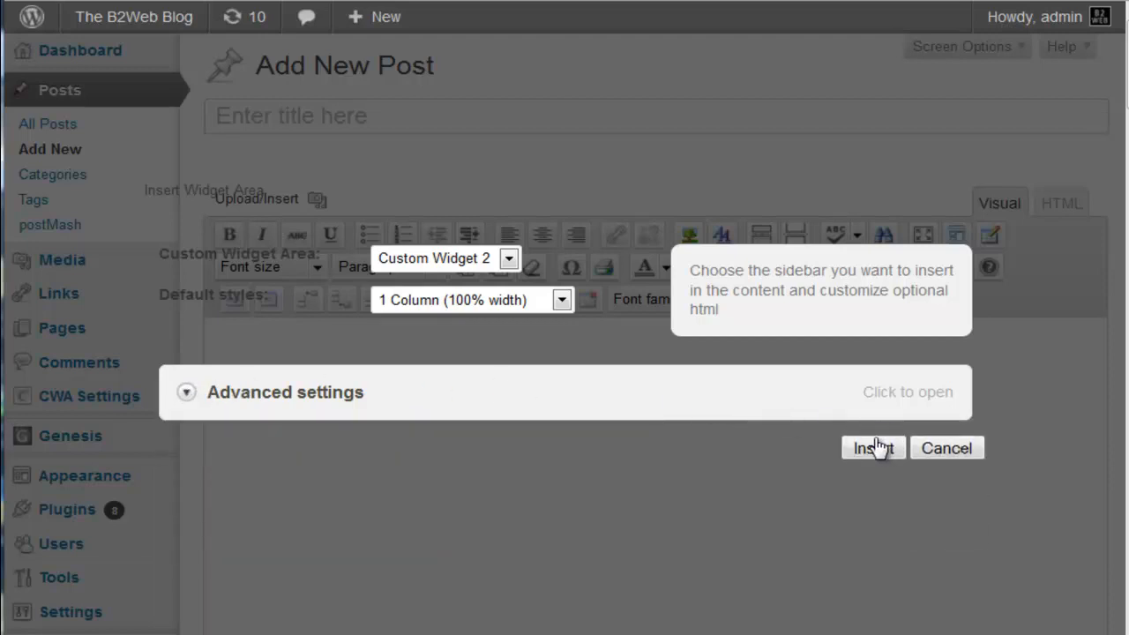
{"action": "left_click", "coordinate": [871, 448]}
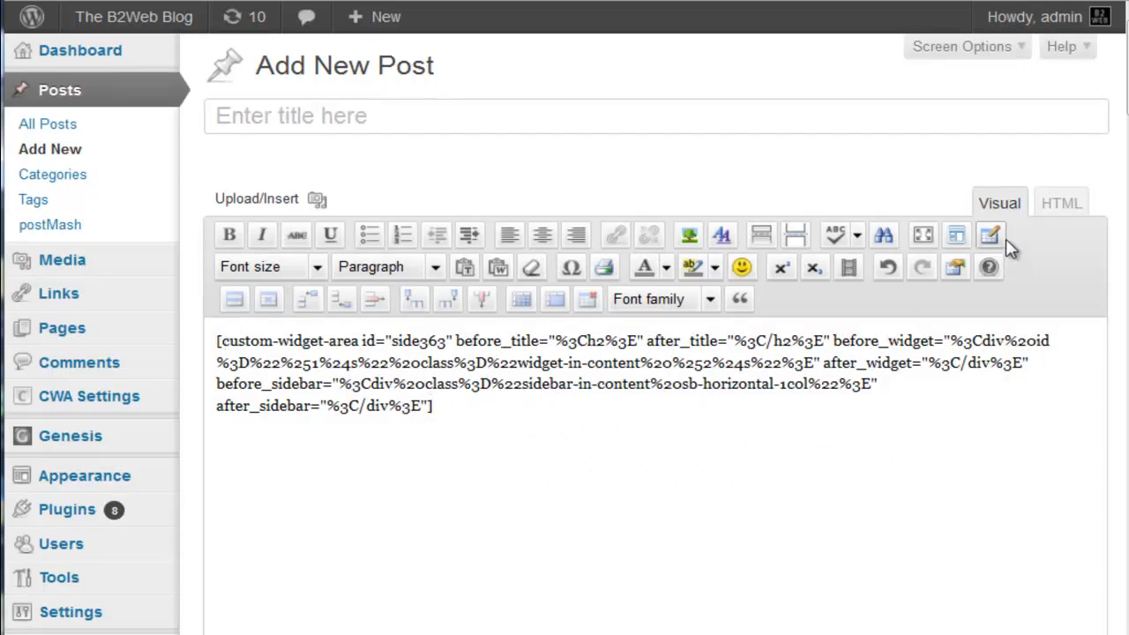
Publish the post holding the Custom Widget 2 shortcode and review it
{"action": "scroll", "scroll_direction": "down", "scroll_amount": 3}
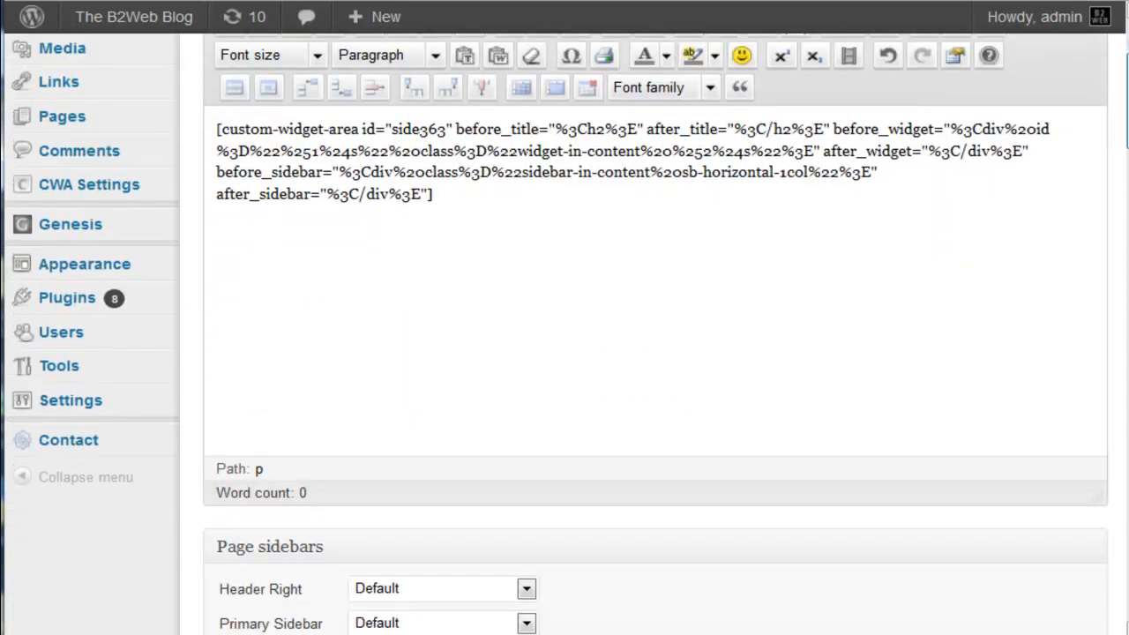
{"action": "scroll", "scroll_direction": "down", "scroll_amount": 3}
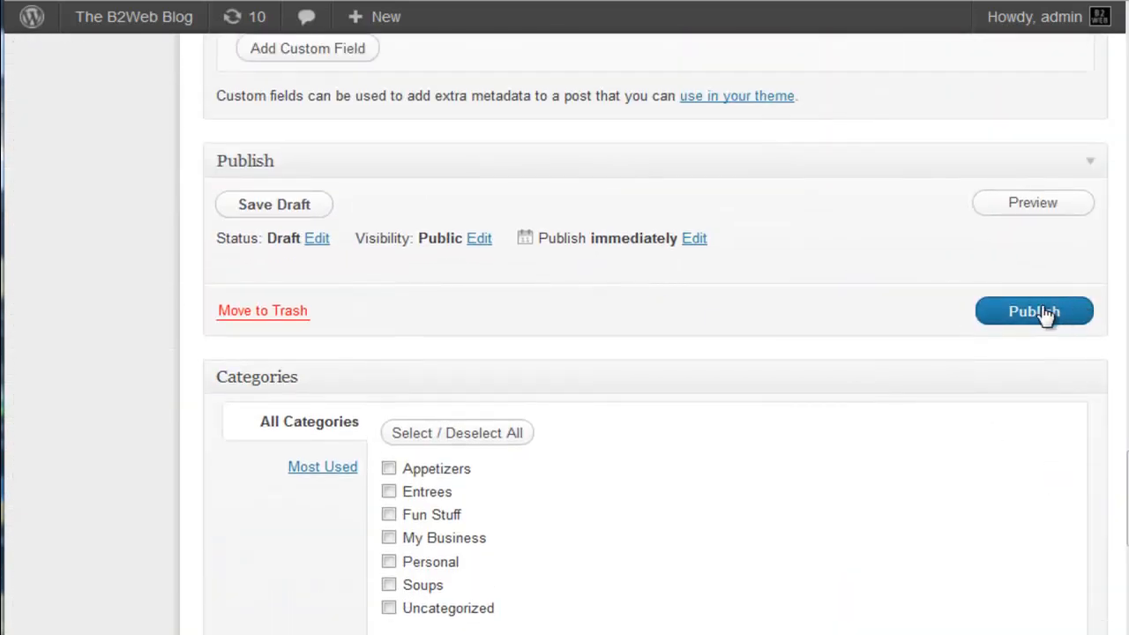
{"action": "left_click", "coordinate": [1034, 311]}
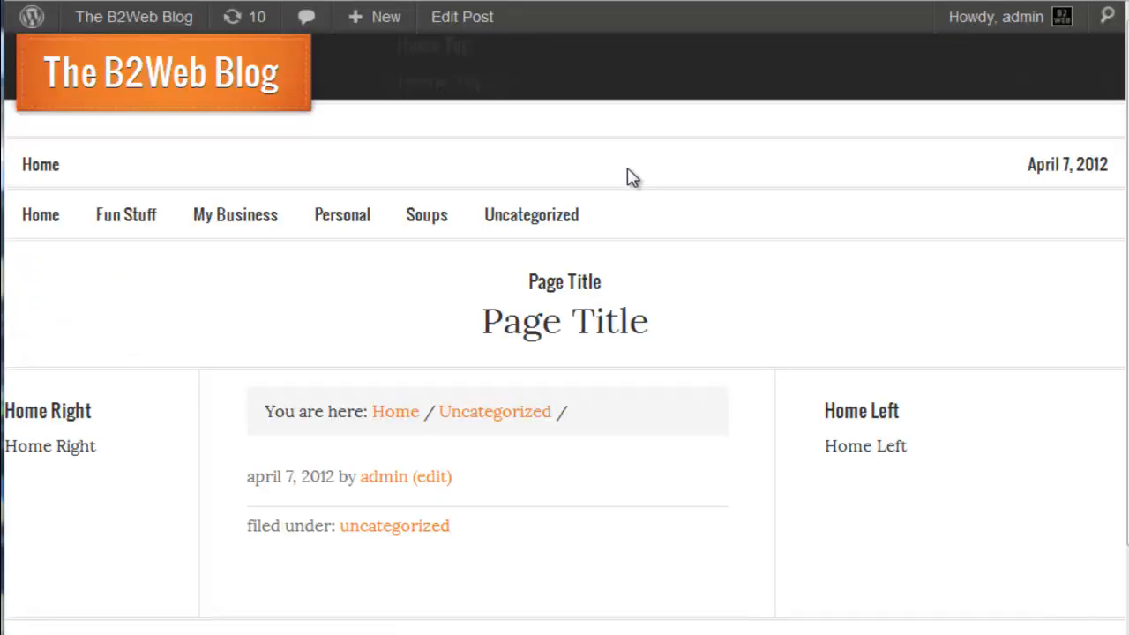
{"action": "scroll", "scroll_direction": "down", "scroll_amount": 3}
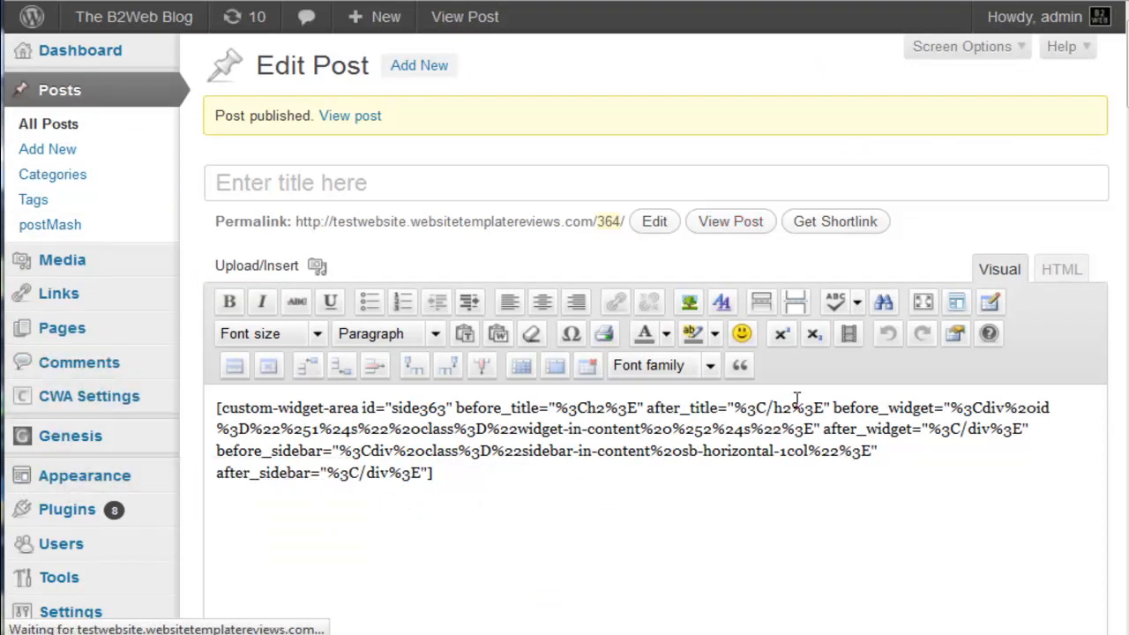
{"action": "mouse_move", "coordinate": [923, 334]}
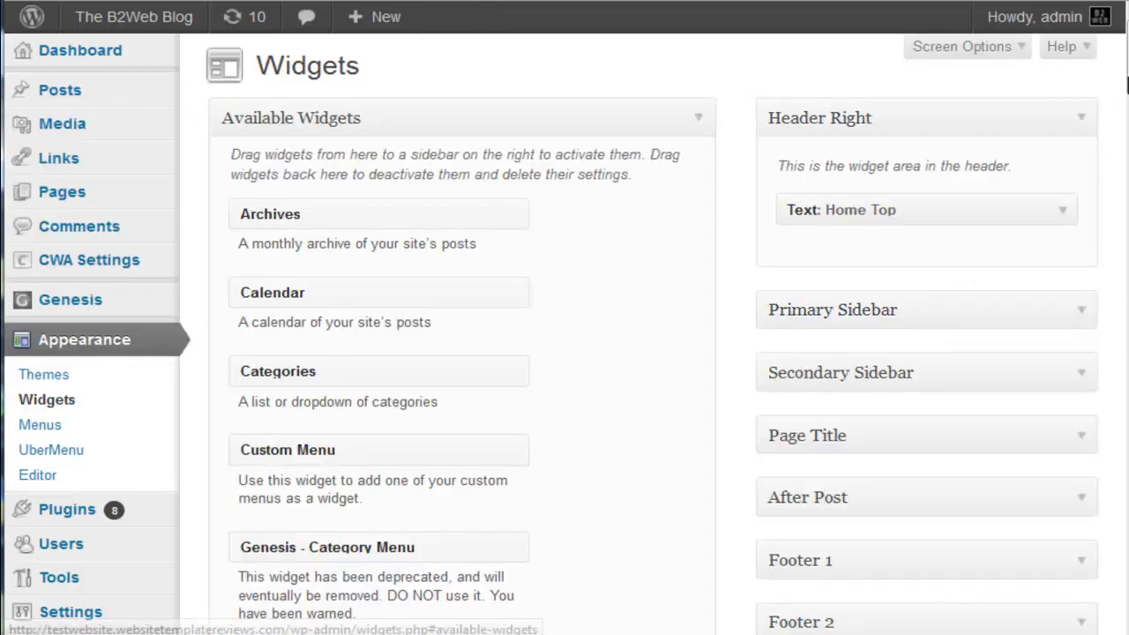
Title Custom Widget 2's menu widget 'Custom Menu' and set it to display the Sidebar menu
{"action": "scroll", "scroll_direction": "down", "scroll_amount": 3}
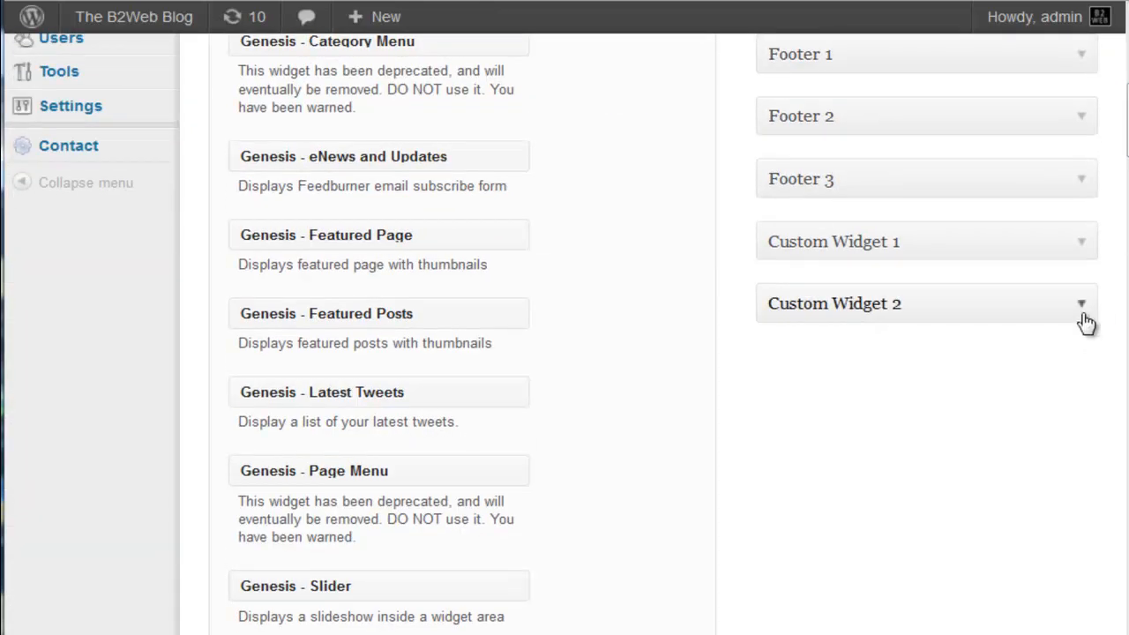
{"action": "scroll", "scroll_direction": "up", "scroll_amount": 3}
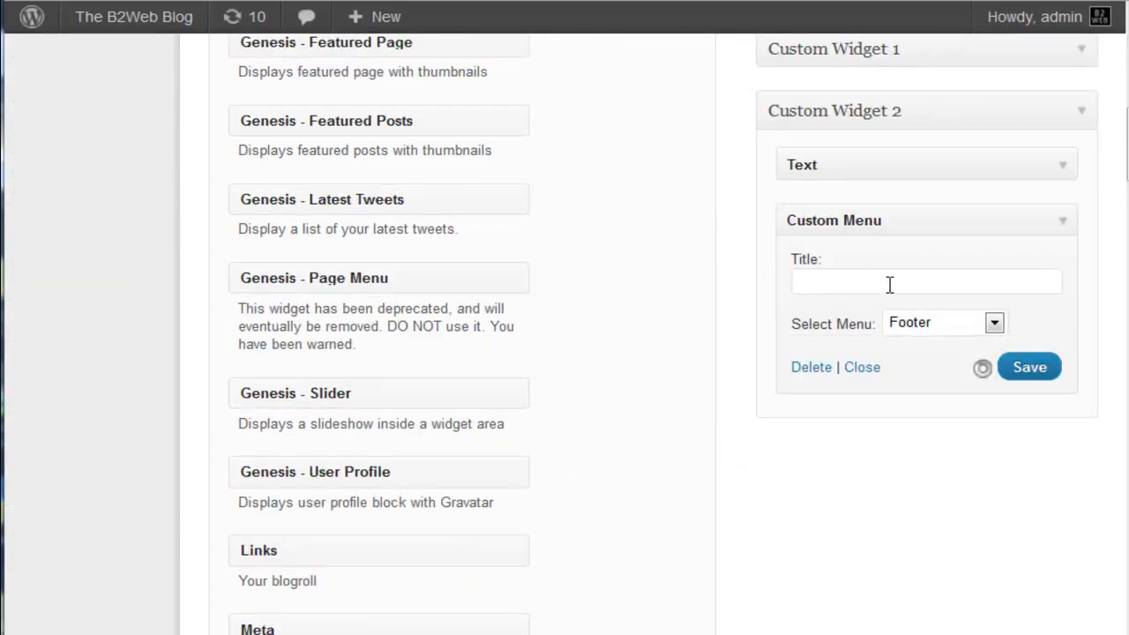
{"action": "left_click", "coordinate": [1031, 367]}
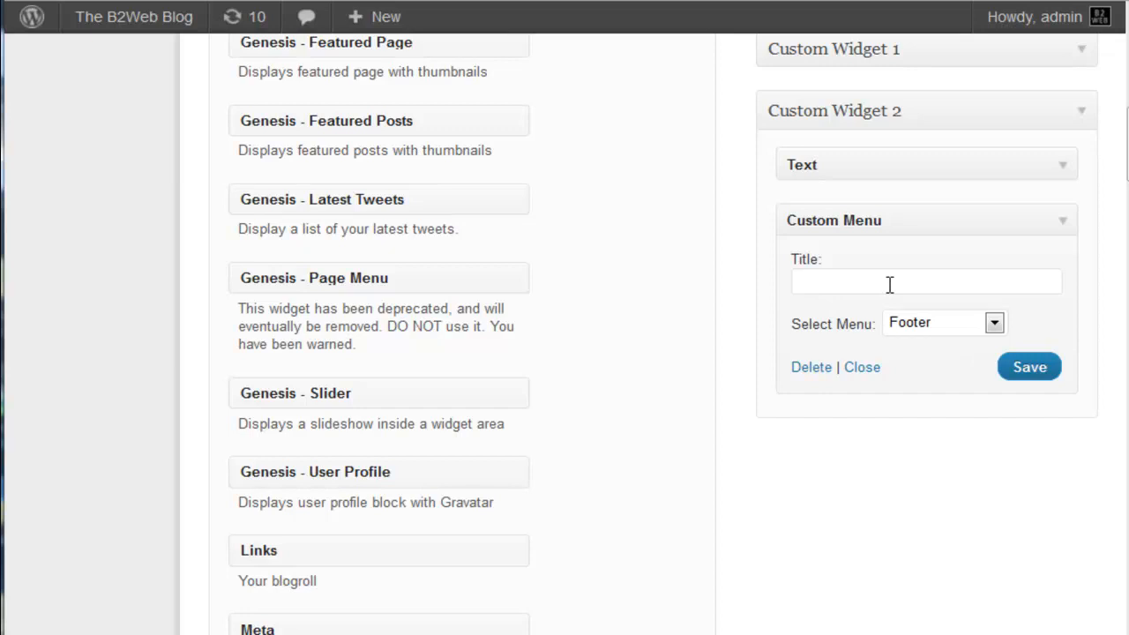
{"action": "left_click", "coordinate": [926, 283]}
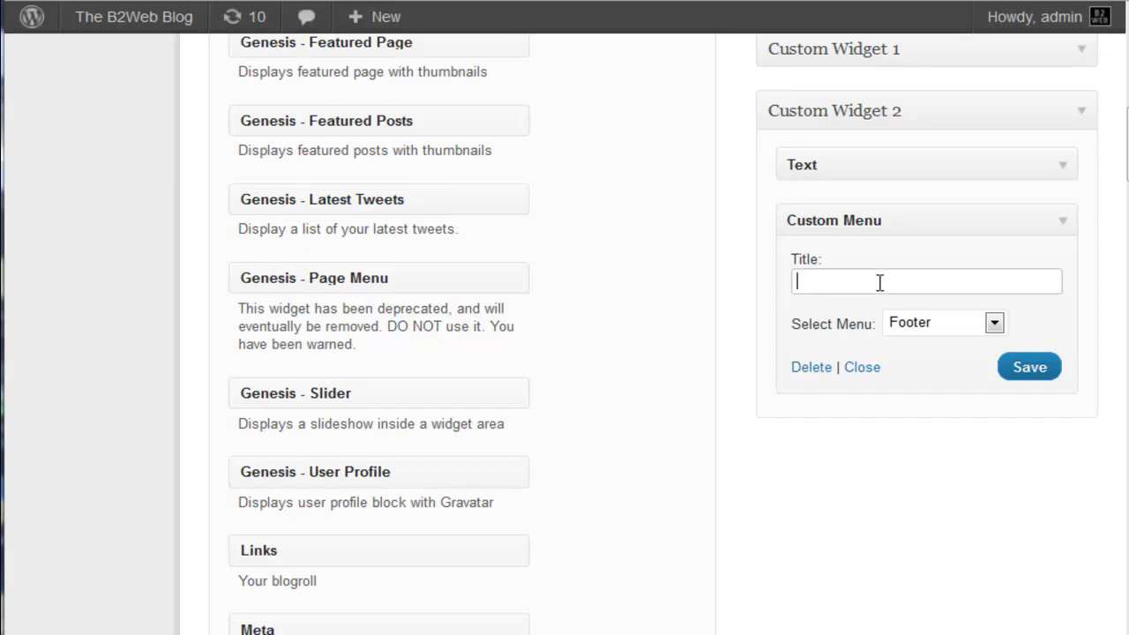
{"action": "type", "text": "Custom Menu"}
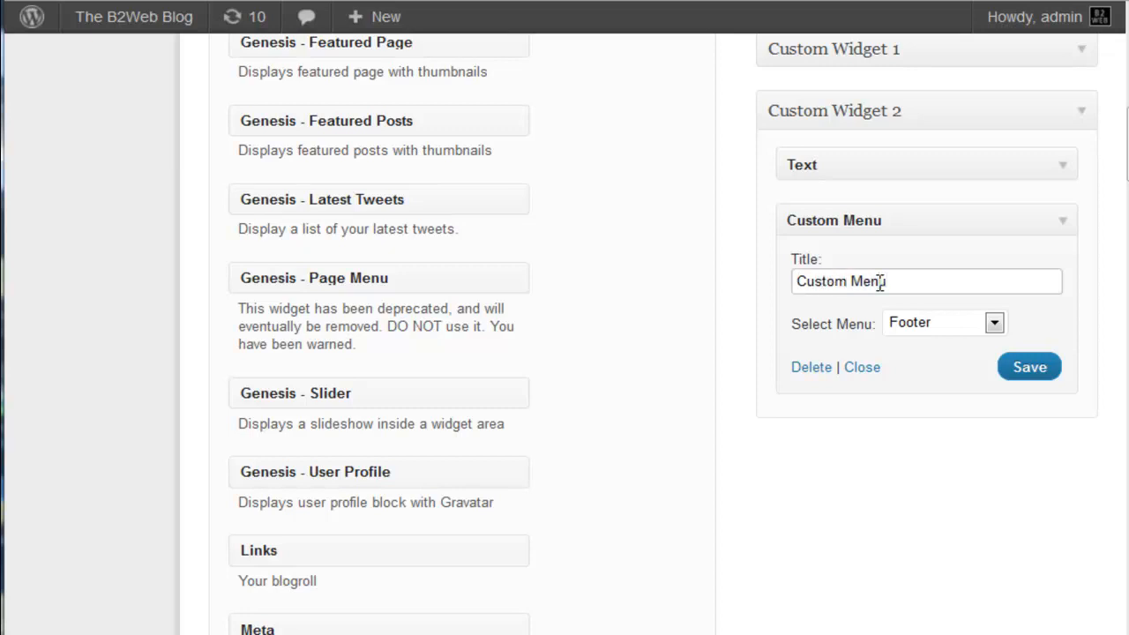
{"action": "left_click", "coordinate": [944, 321]}
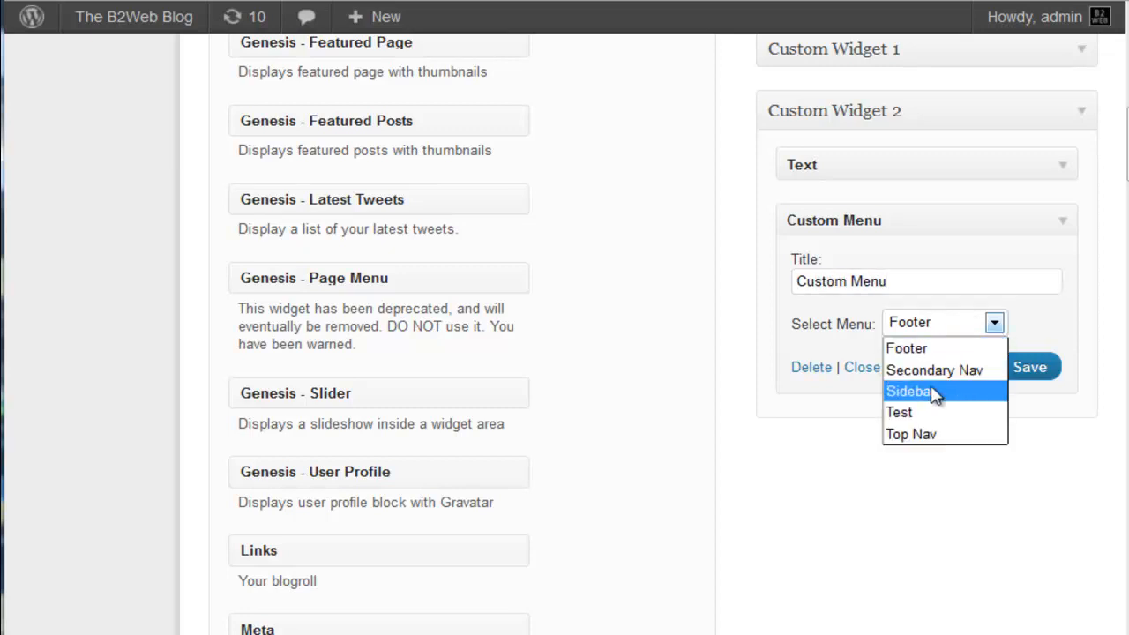
{"action": "left_click", "coordinate": [910, 434]}
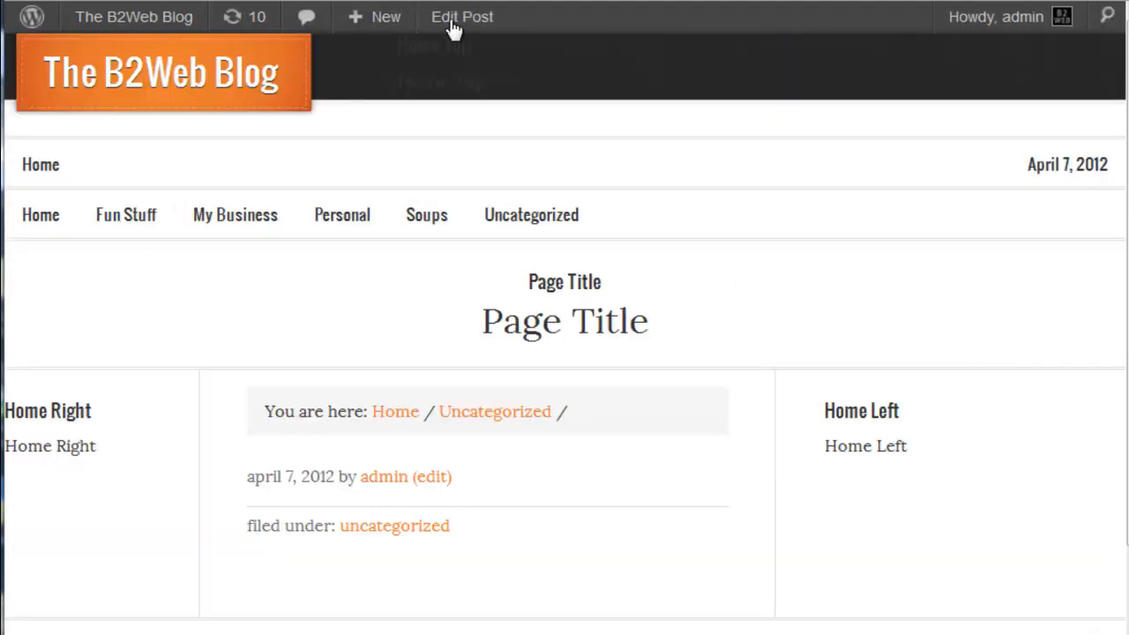
Browse the blog front end with its Home Right and Home Left areas
{"action": "left_click", "coordinate": [531, 215]}
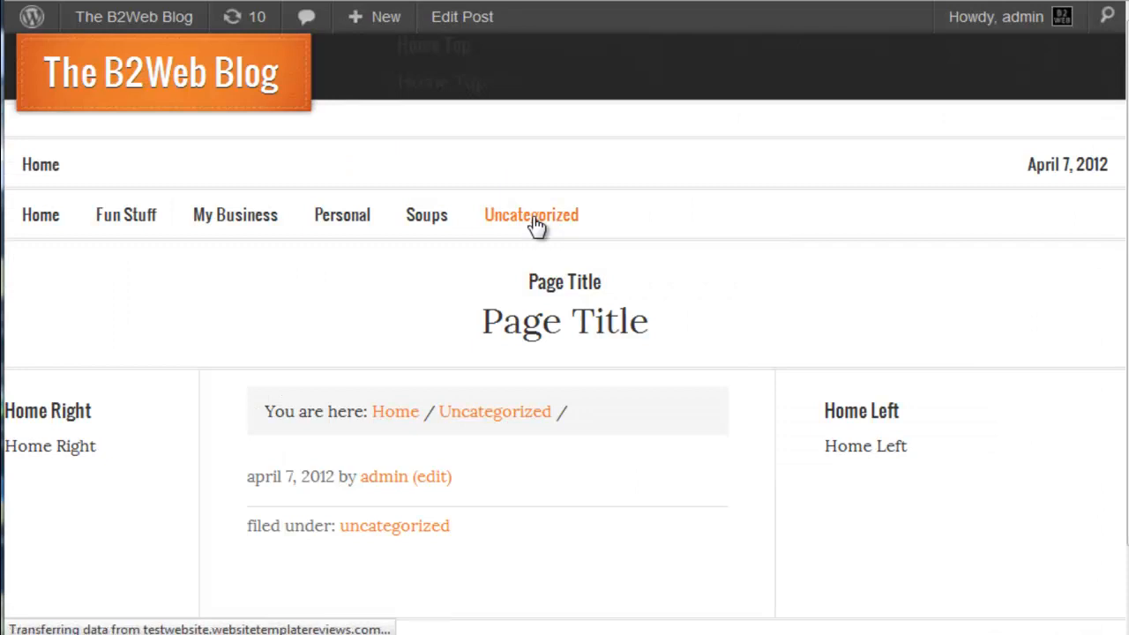
{"action": "mouse_move", "coordinate": [625, 238]}
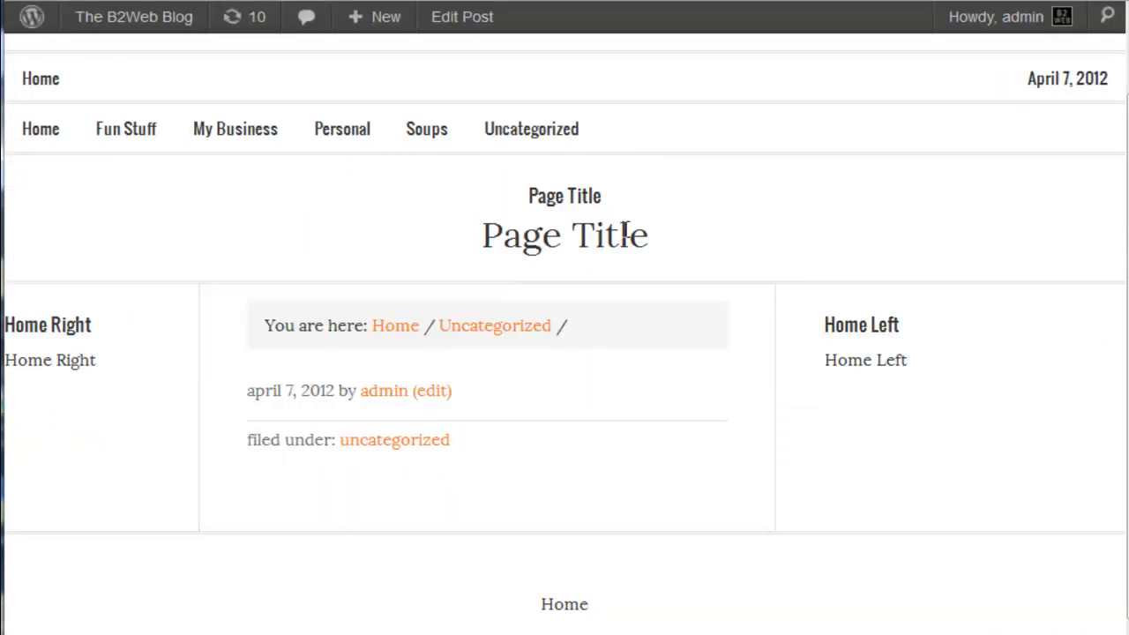
{"action": "scroll", "scroll_direction": "down", "scroll_amount": 3}
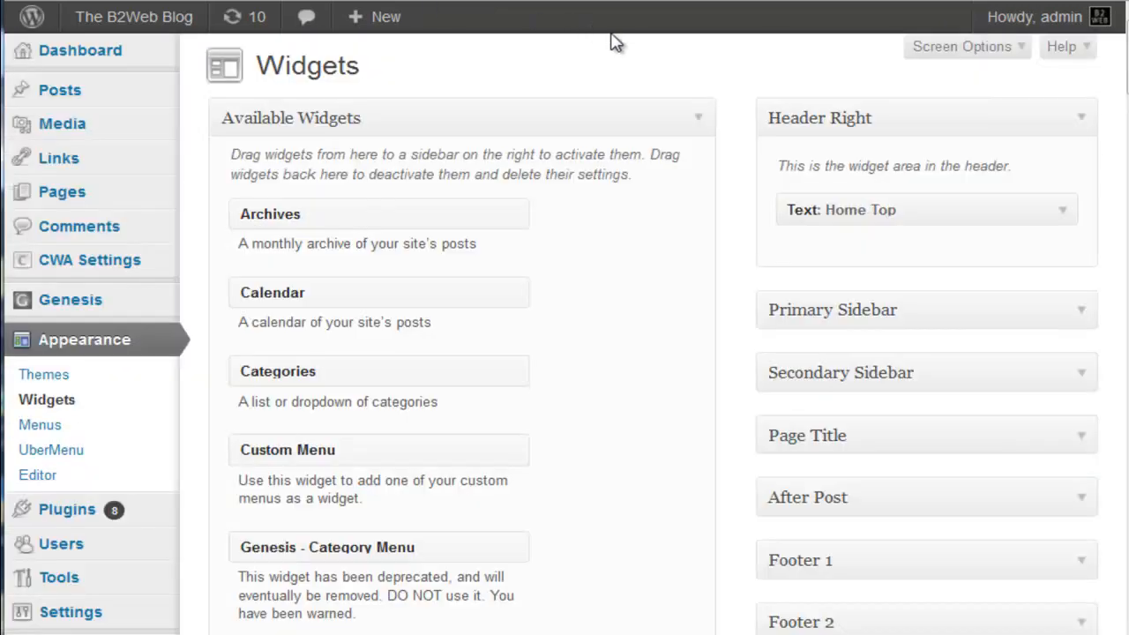
{"action": "mouse_move", "coordinate": [956, 88]}
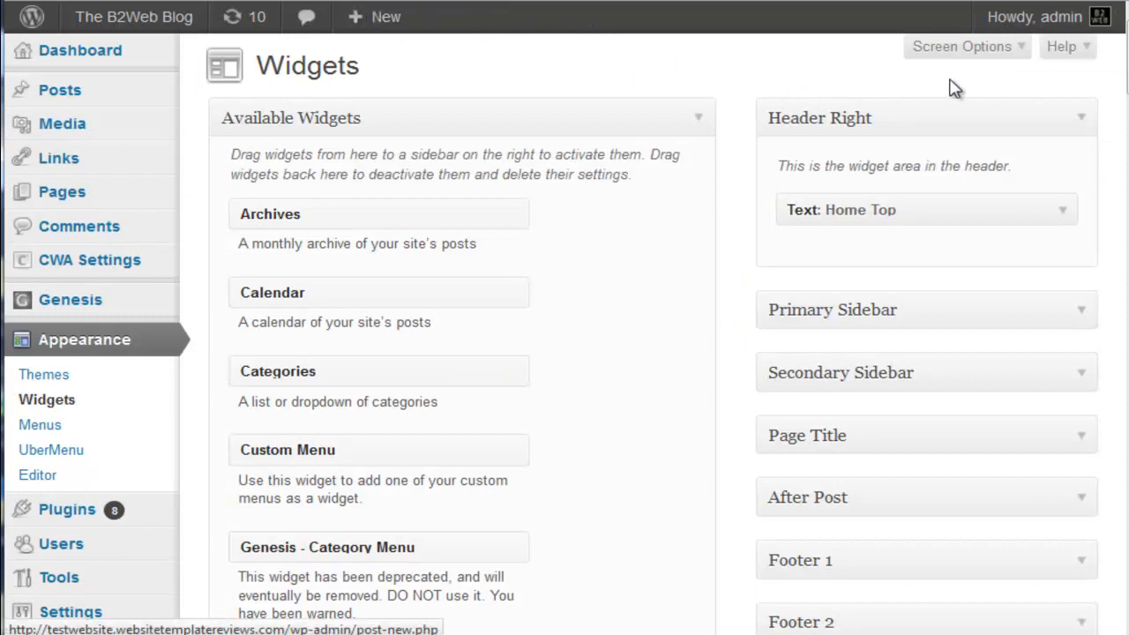
Log out and back in as admin, then check the post's Custom Menu shows Home, About and Contact
{"action": "left_click", "coordinate": [1033, 18]}
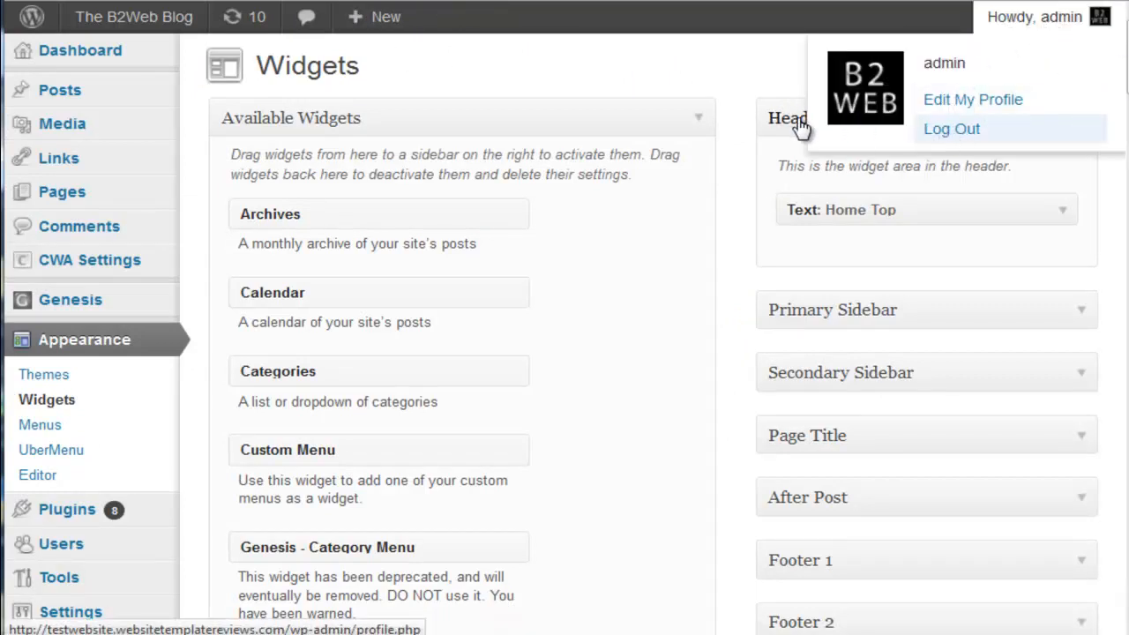
{"action": "left_click", "coordinate": [952, 127]}
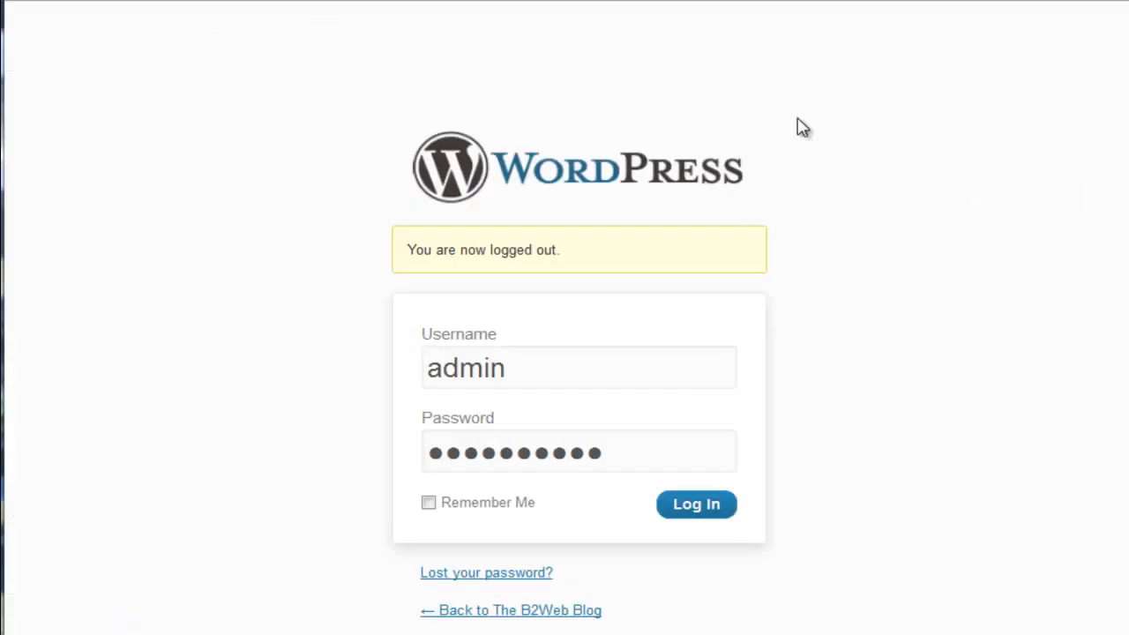
{"action": "left_click", "coordinate": [695, 504]}
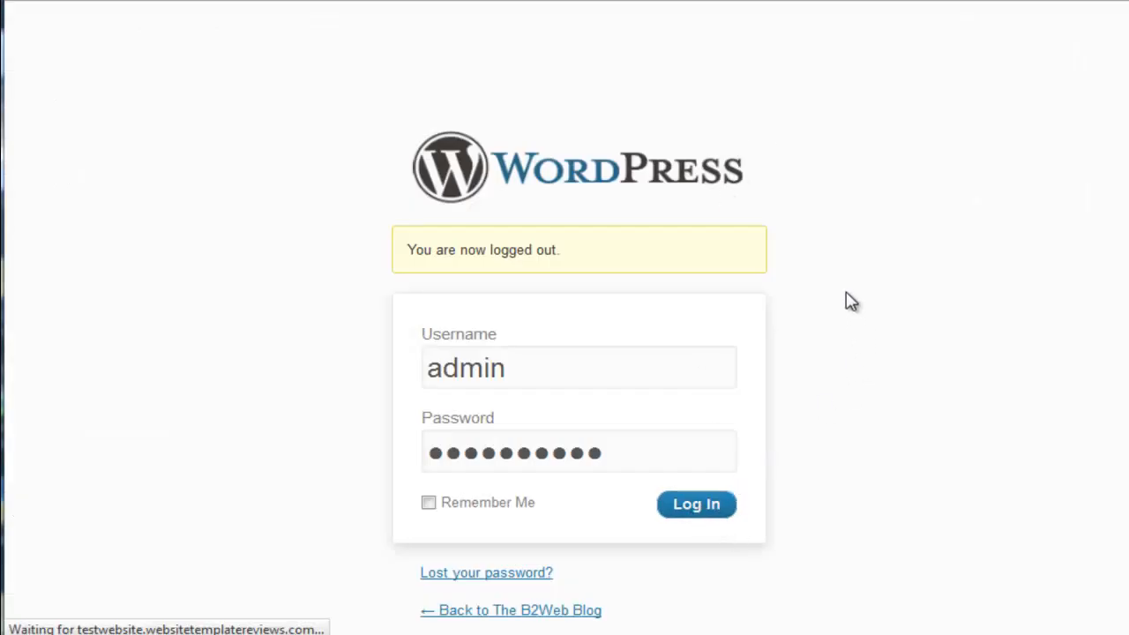
{"action": "left_click", "coordinate": [695, 505]}
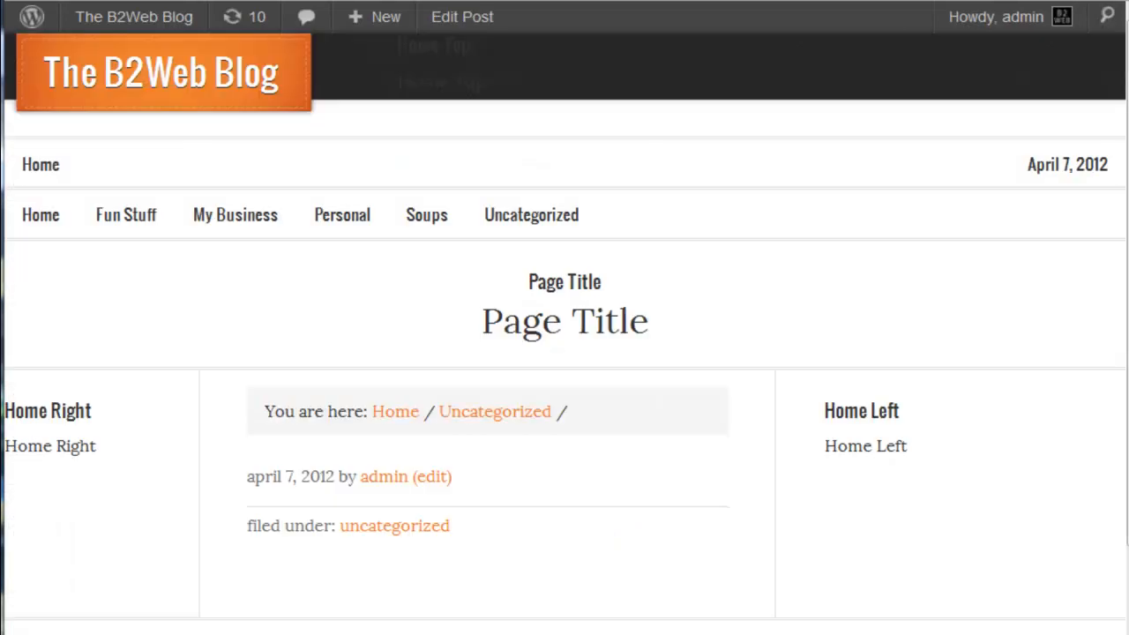
{"action": "mouse_move", "coordinate": [525, 182]}
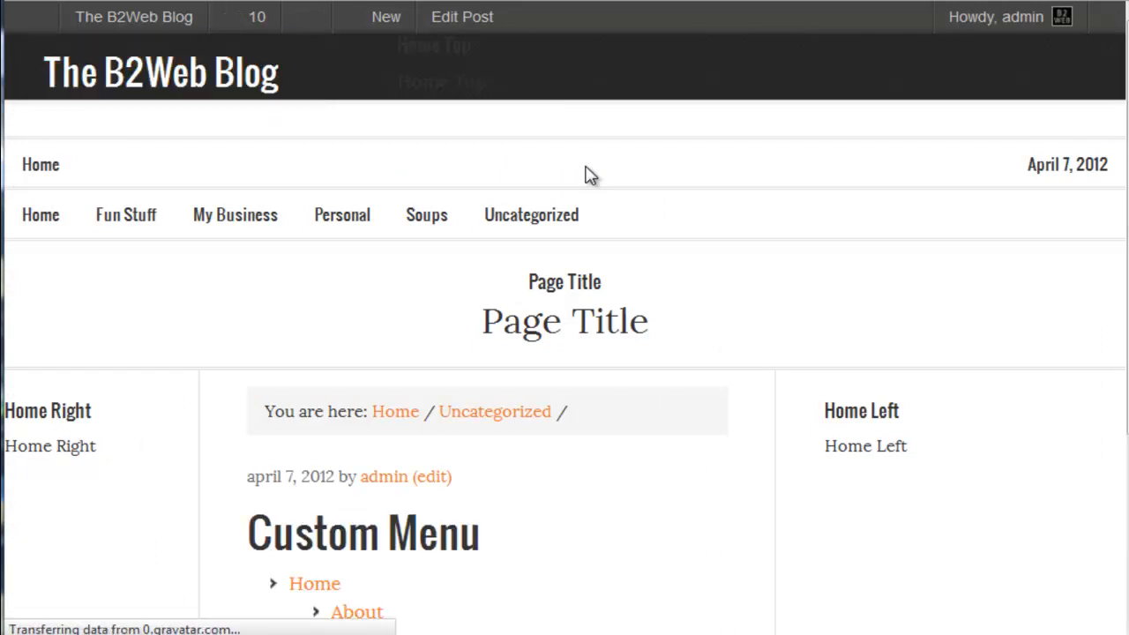
{"action": "scroll", "scroll_direction": "down", "scroll_amount": 3}
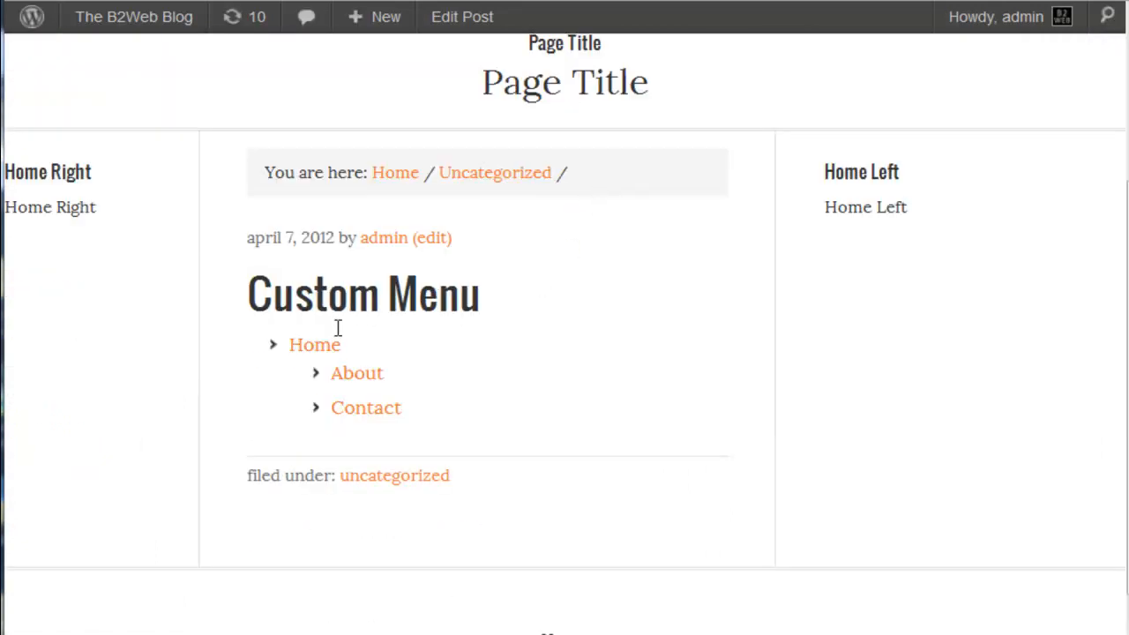
{"action": "mouse_move", "coordinate": [392, 145]}
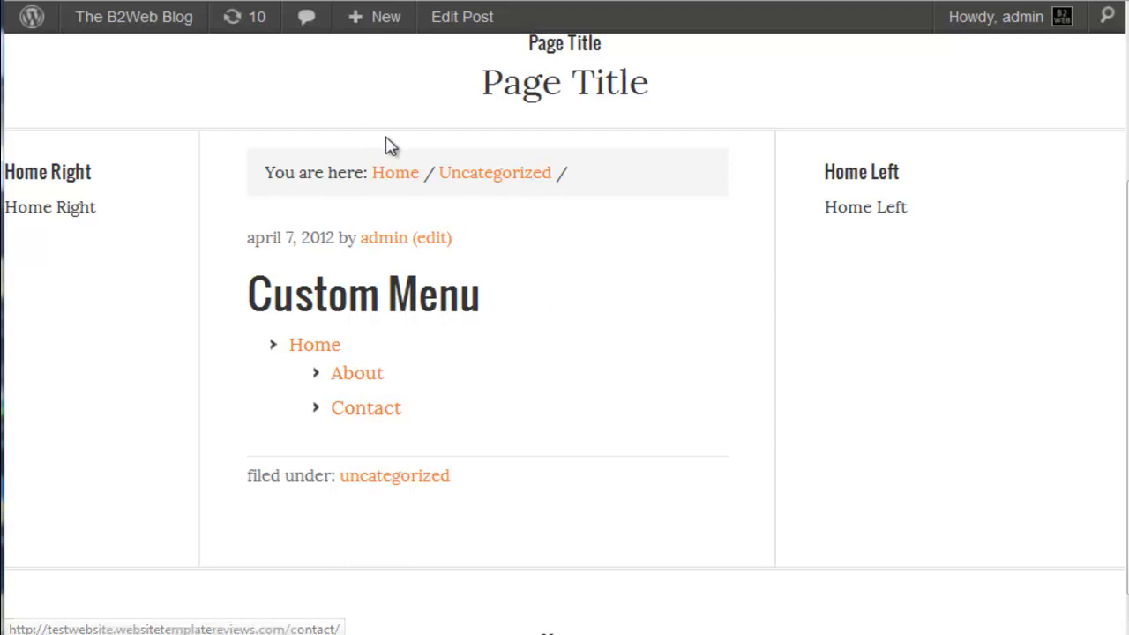
{"action": "mouse_move", "coordinate": [365, 407]}
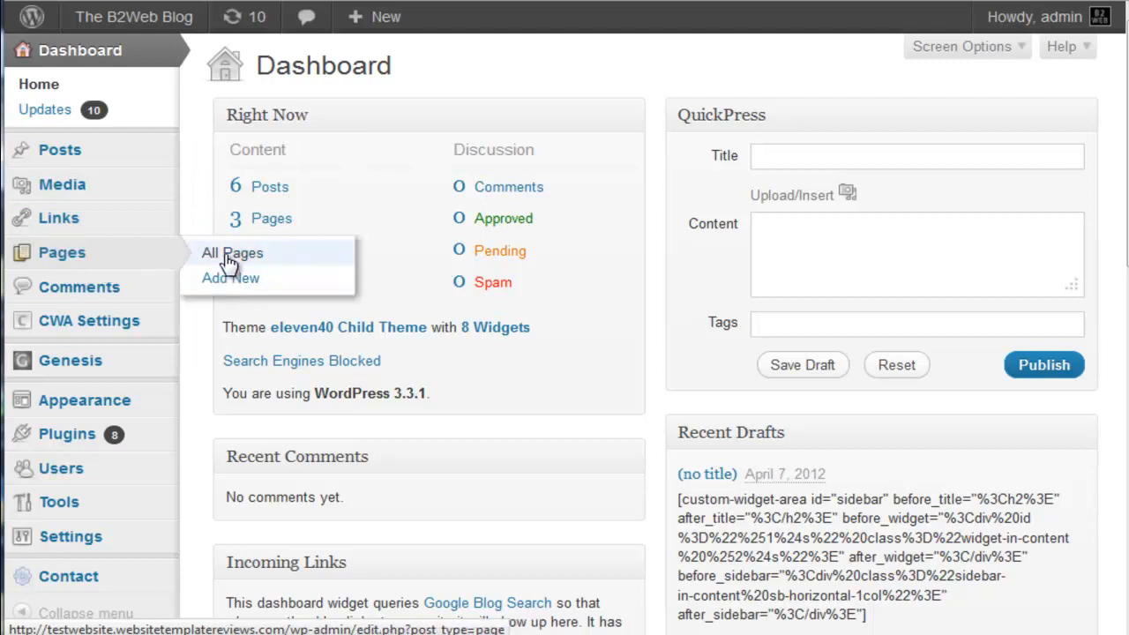
Open the Test Front Page draft from All Pages and inspect its custom-widget-area shortcode table
{"action": "left_click", "coordinate": [233, 254]}
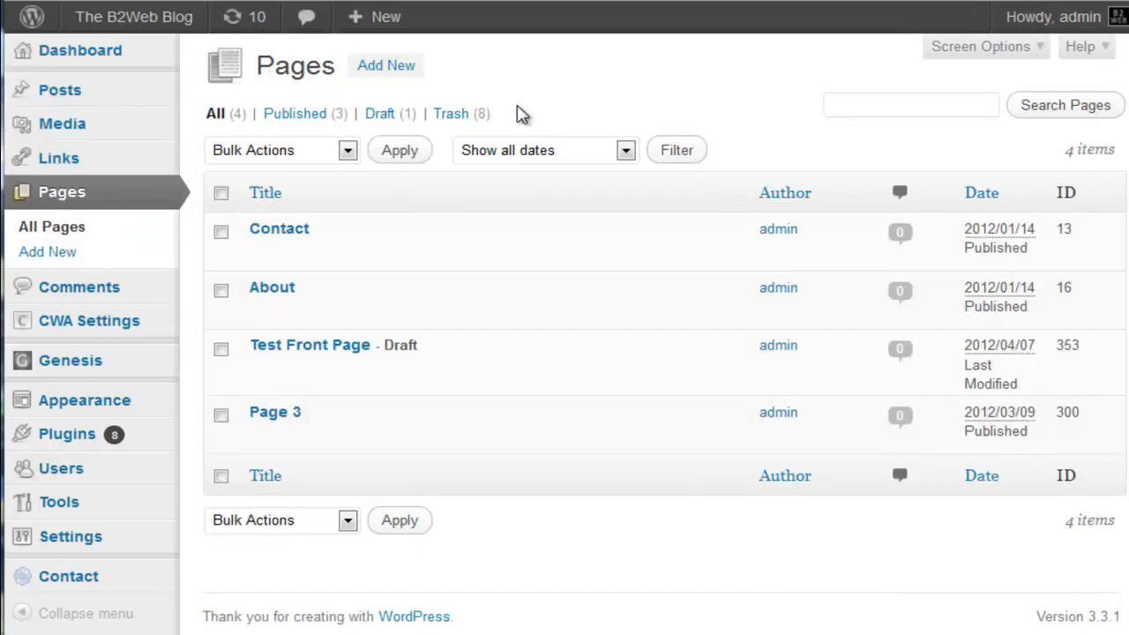
{"action": "mouse_move", "coordinate": [311, 344]}
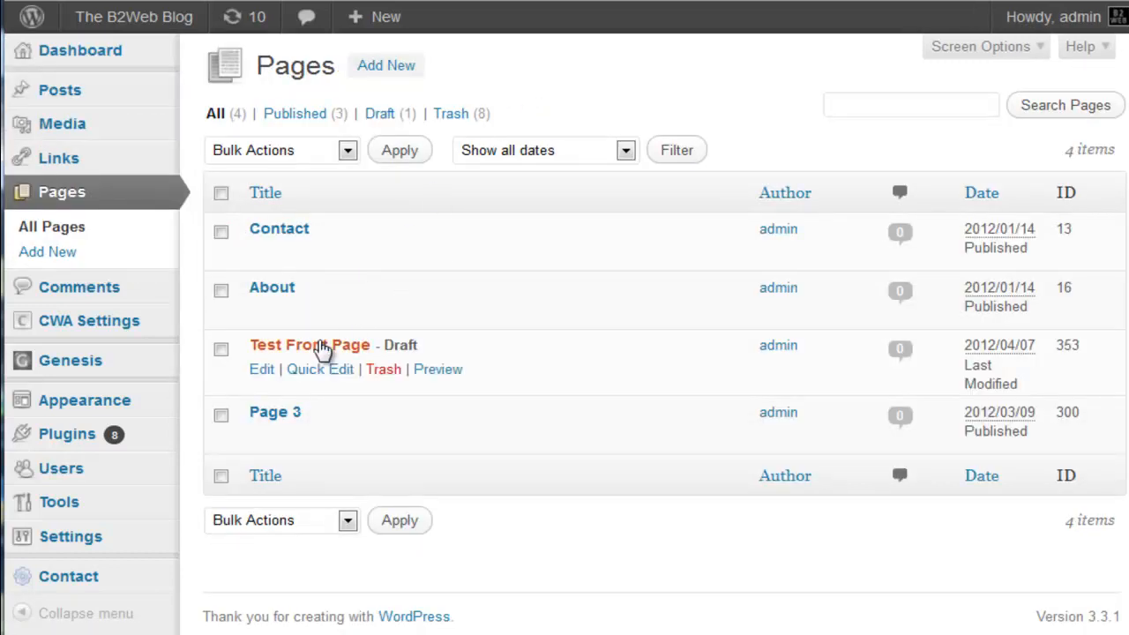
{"action": "left_click", "coordinate": [310, 344]}
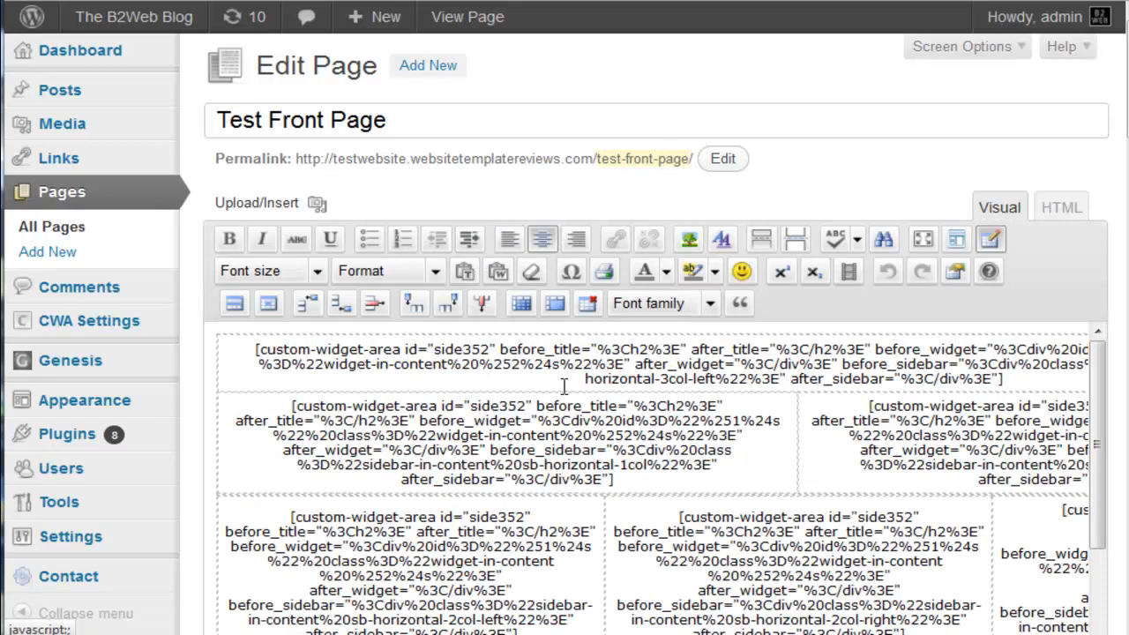
{"action": "mouse_move", "coordinate": [1080, 402]}
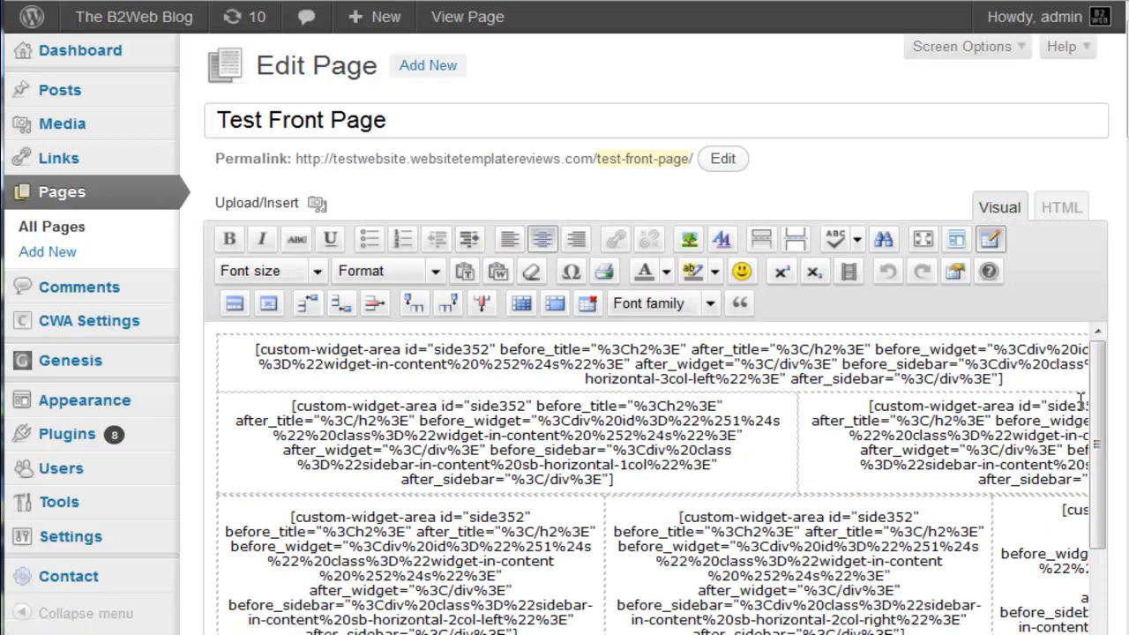
{"action": "scroll", "scroll_direction": "down", "scroll_amount": 3}
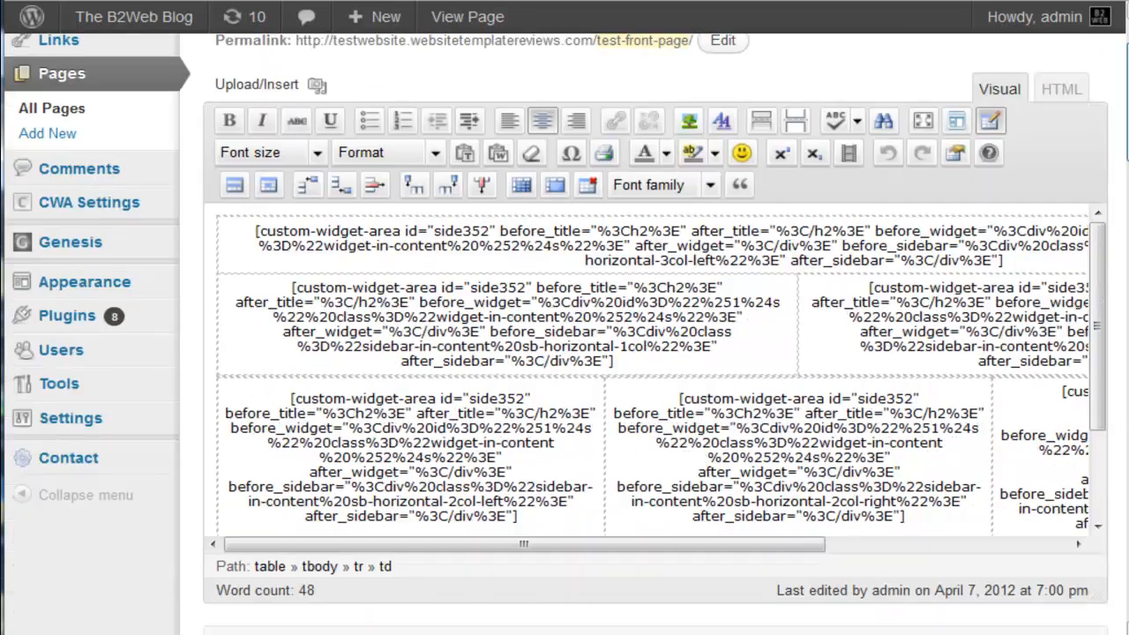
{"action": "scroll", "scroll_direction": "down", "scroll_amount": 3}
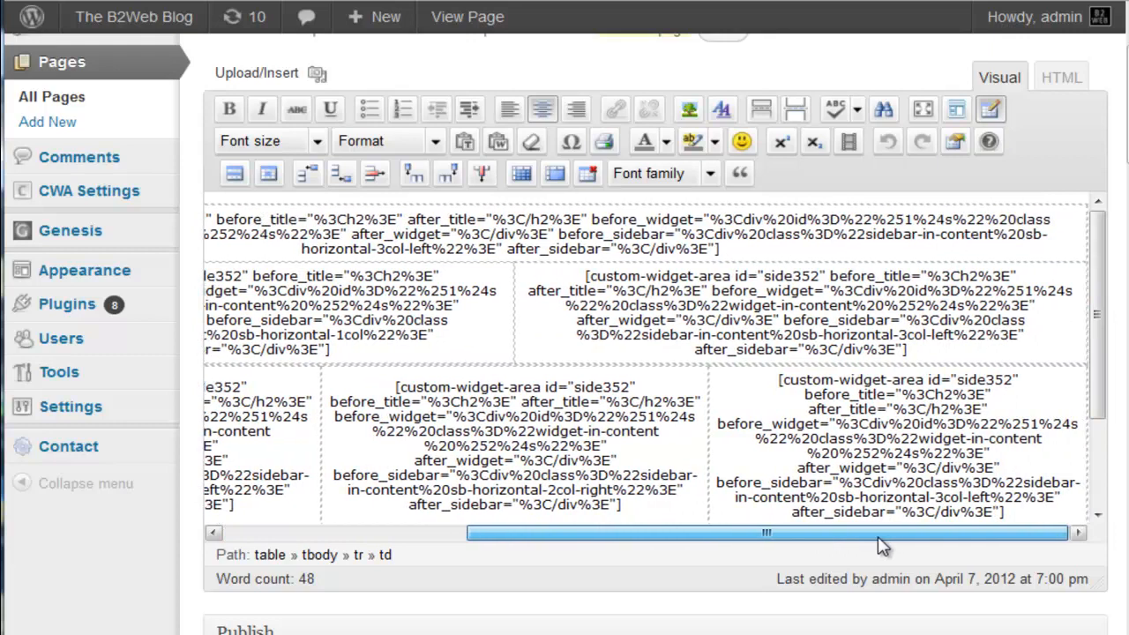
{"action": "left_click_drag", "start_coordinate": [765, 533], "coordinate": [702, 532]}
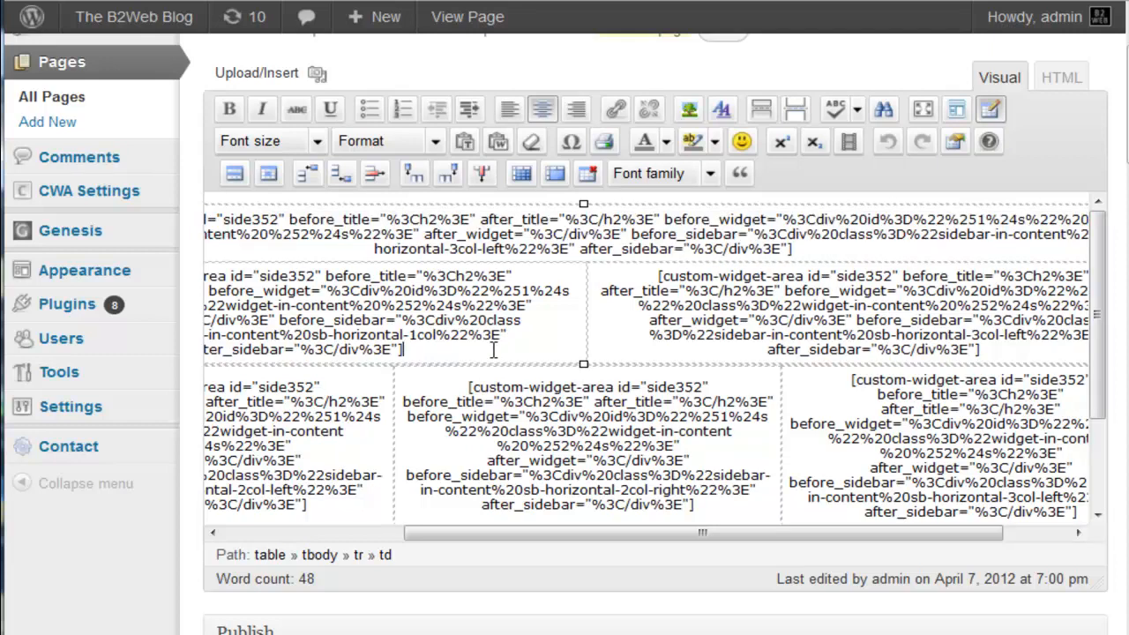
{"action": "left_click_drag", "start_coordinate": [868, 275], "coordinate": [1090, 339]}
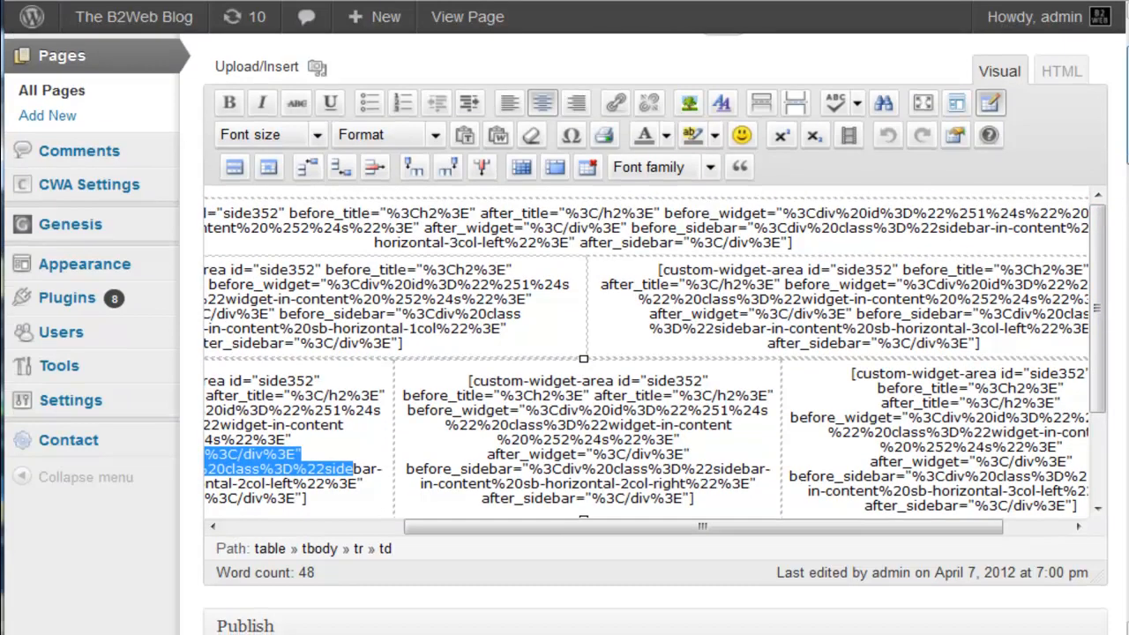
{"action": "scroll", "scroll_direction": "down", "scroll_amount": 3}
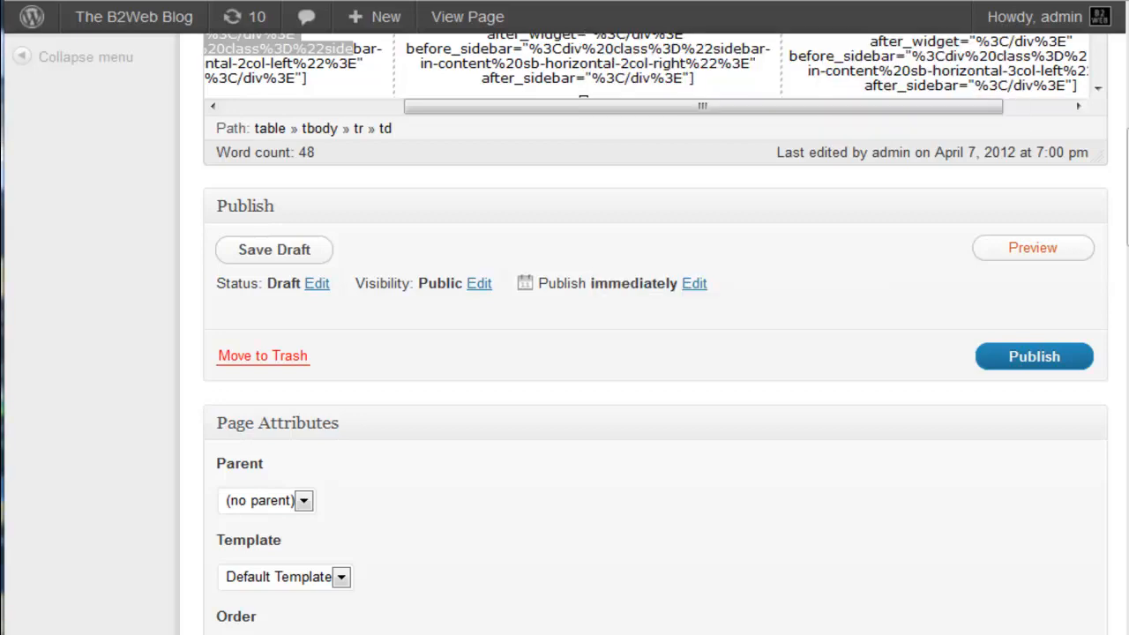
View the live Test Front Page with its one-, two- and three-column widget rows, then reopen its editor
{"action": "left_click", "coordinate": [465, 18]}
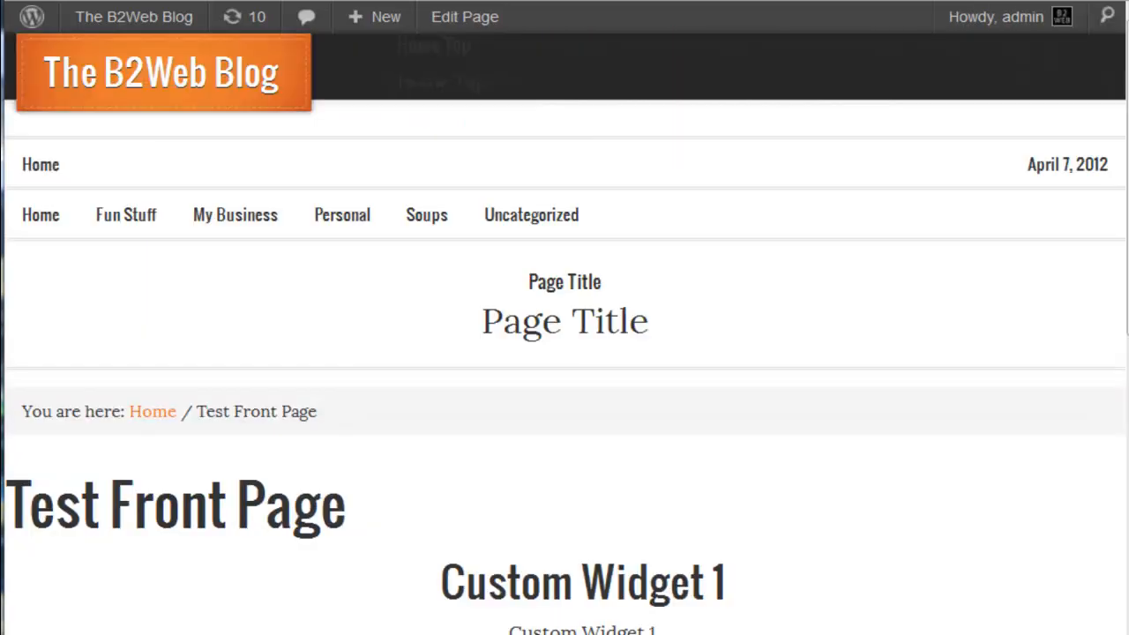
{"action": "scroll", "scroll_direction": "down", "scroll_amount": 3}
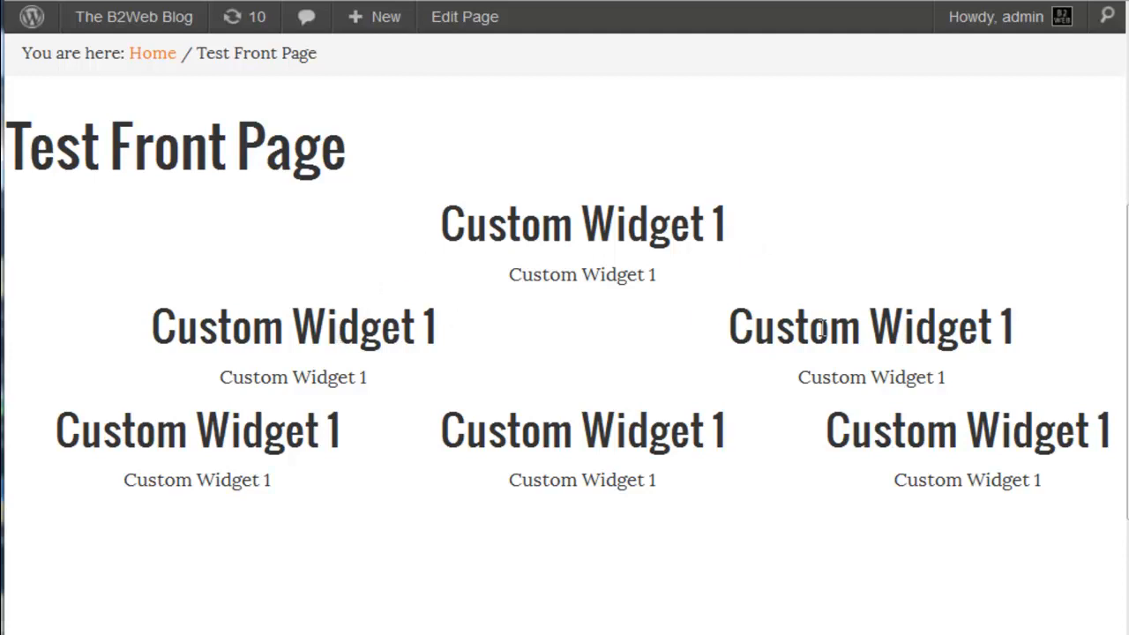
{"action": "mouse_move", "coordinate": [227, 431]}
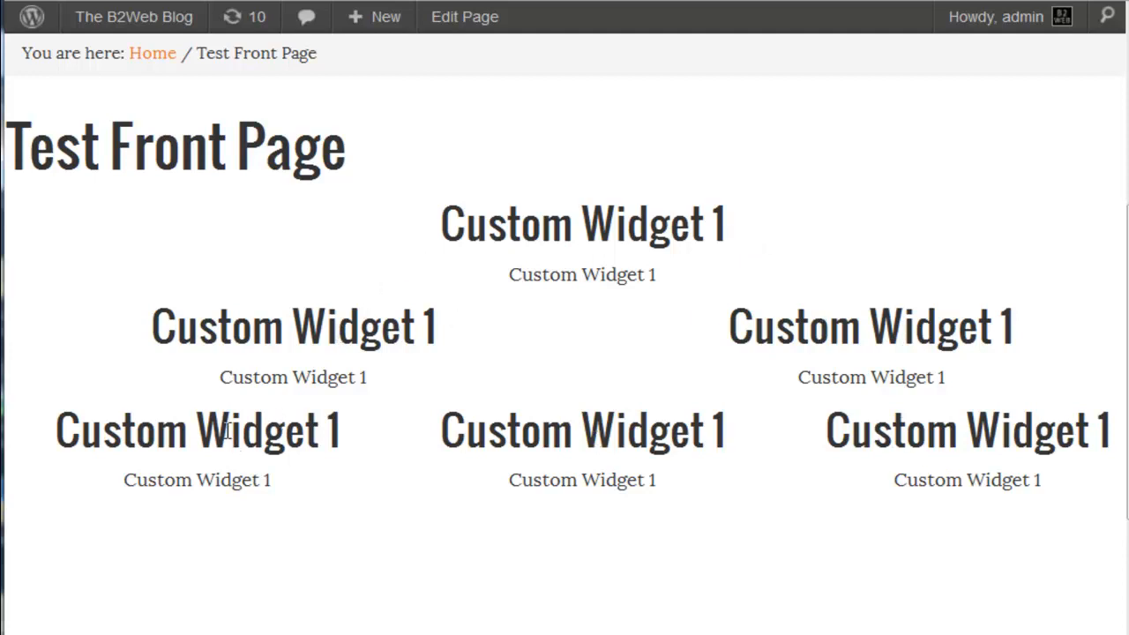
{"action": "mouse_move", "coordinate": [321, 332]}
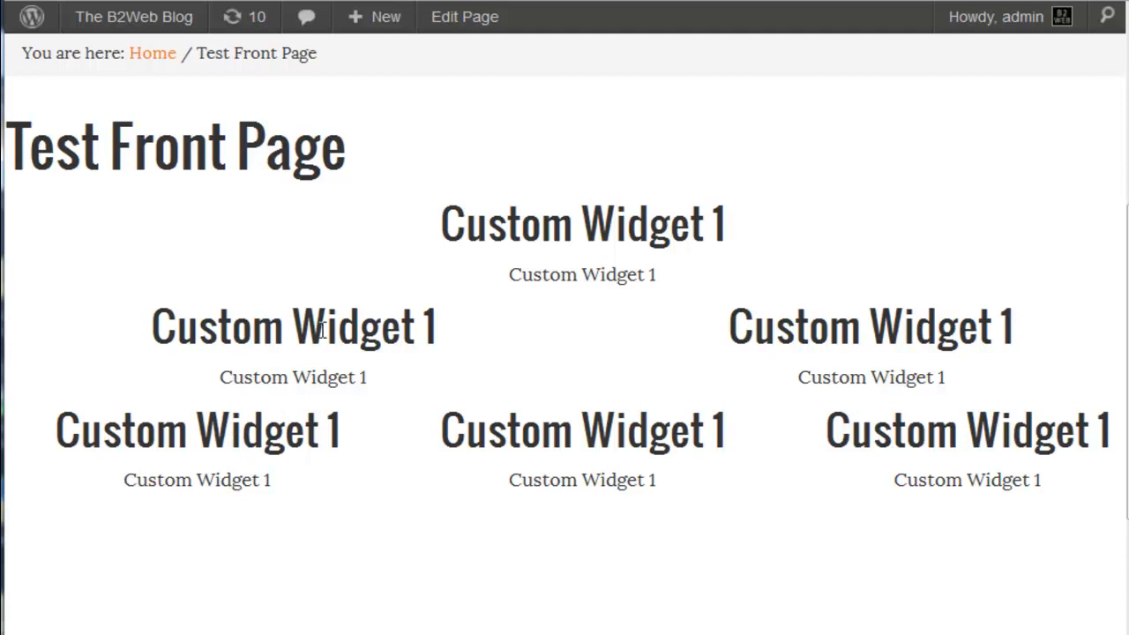
{"action": "mouse_move", "coordinate": [614, 297]}
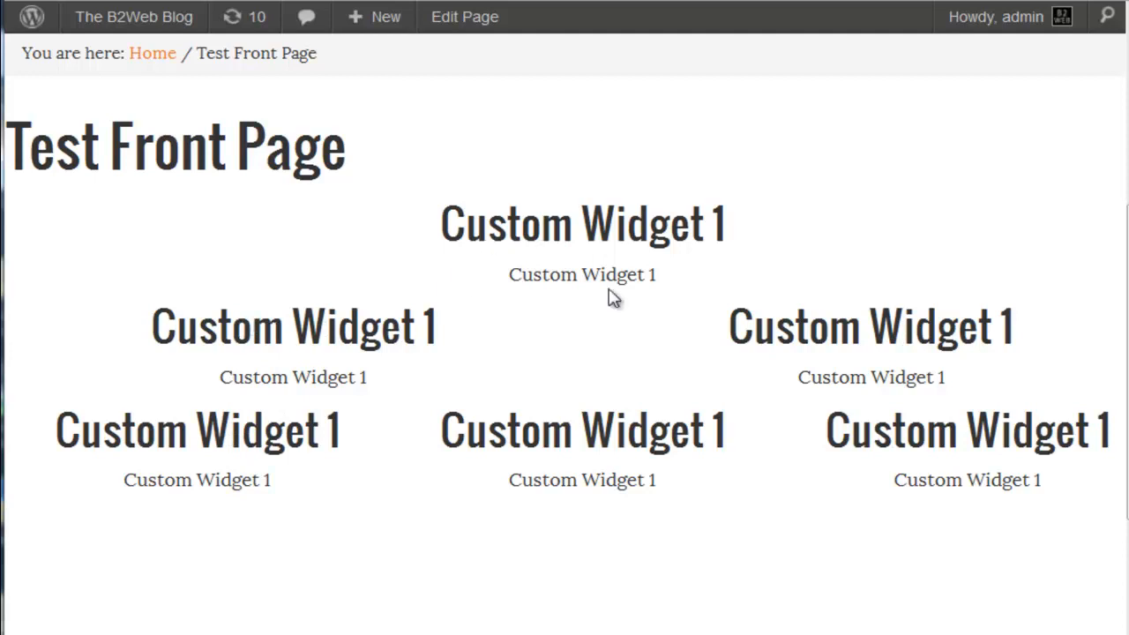
{"action": "mouse_move", "coordinate": [790, 279]}
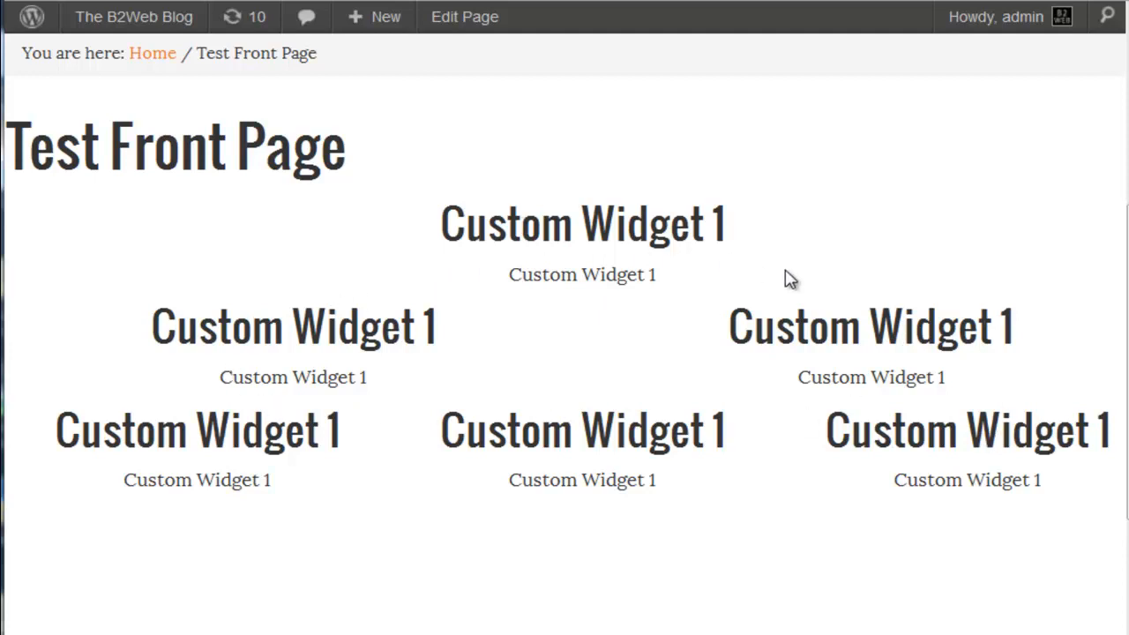
{"action": "mouse_move", "coordinate": [827, 427]}
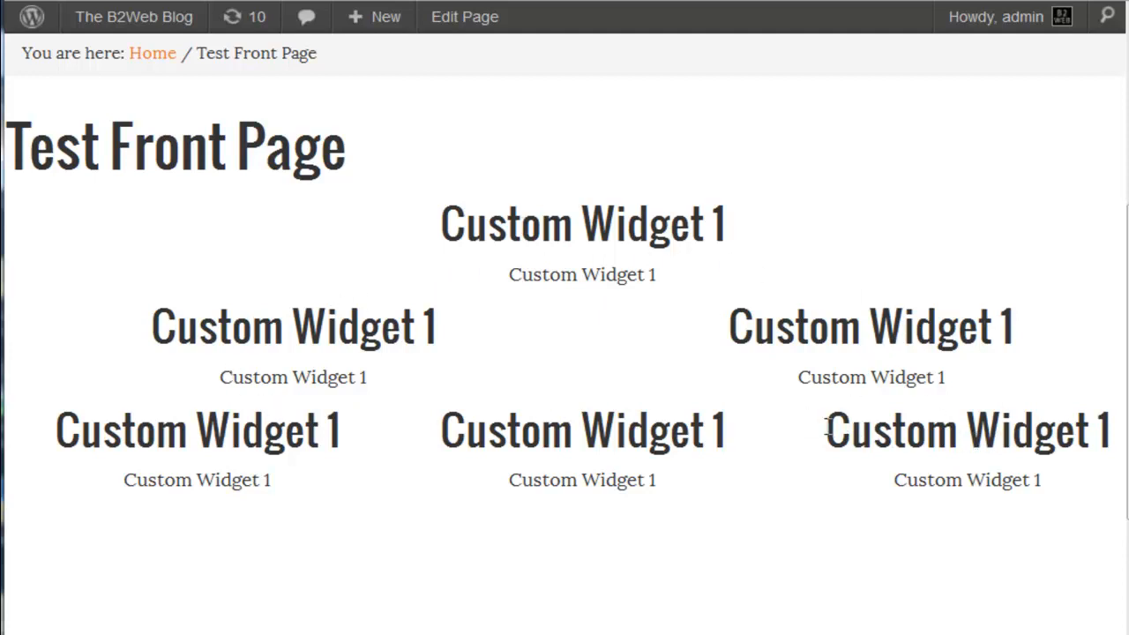
{"action": "mouse_move", "coordinate": [353, 307]}
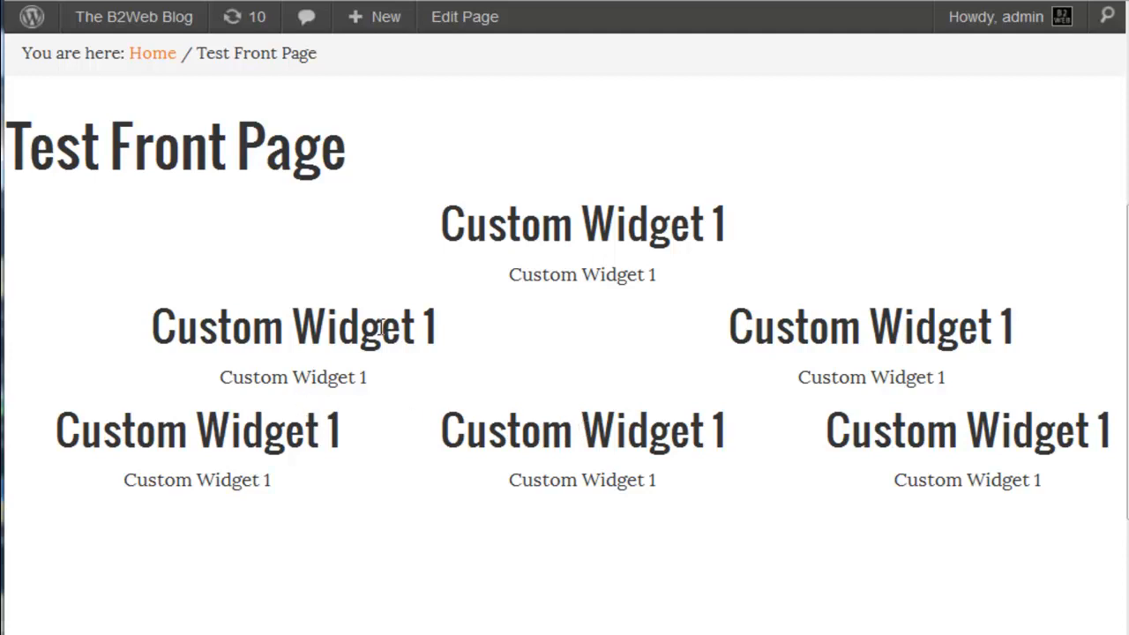
{"action": "mouse_move", "coordinate": [371, 168]}
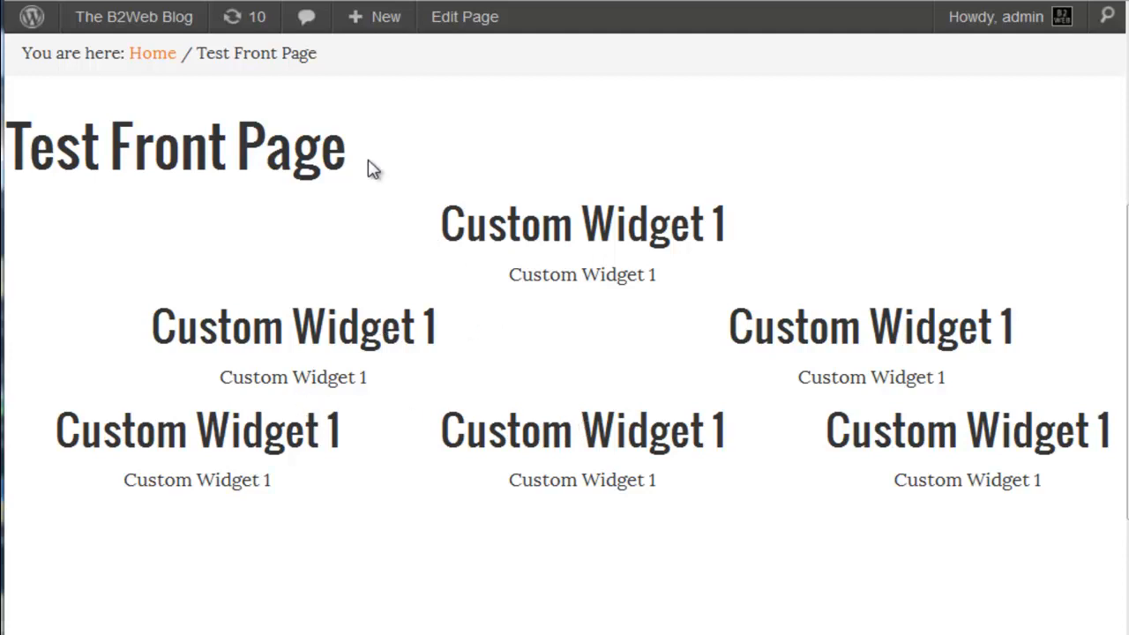
{"action": "left_click", "coordinate": [464, 15]}
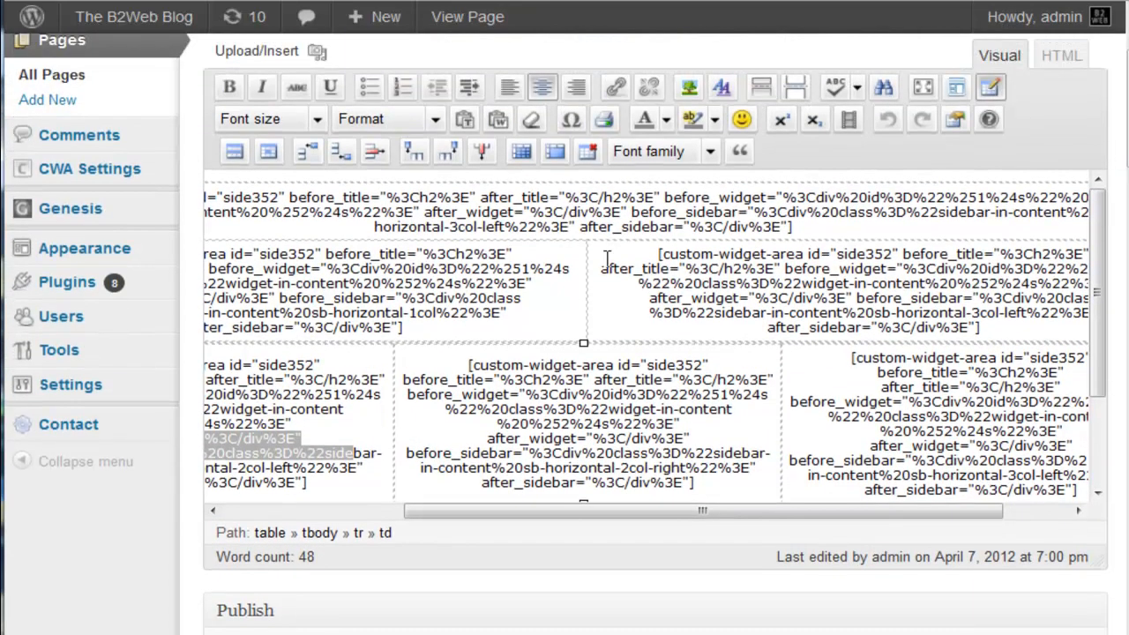
{"action": "mouse_move", "coordinate": [617, 261]}
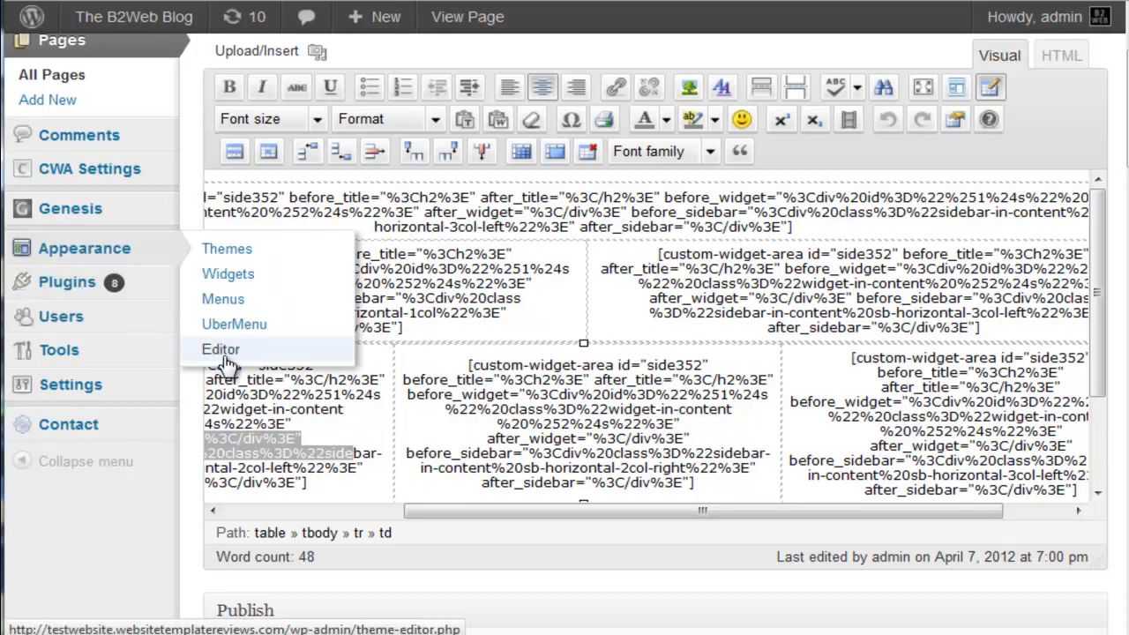
View the eleven40 Child Theme style.css in the theme editor, then return to the page editor
{"action": "left_click", "coordinate": [220, 349]}
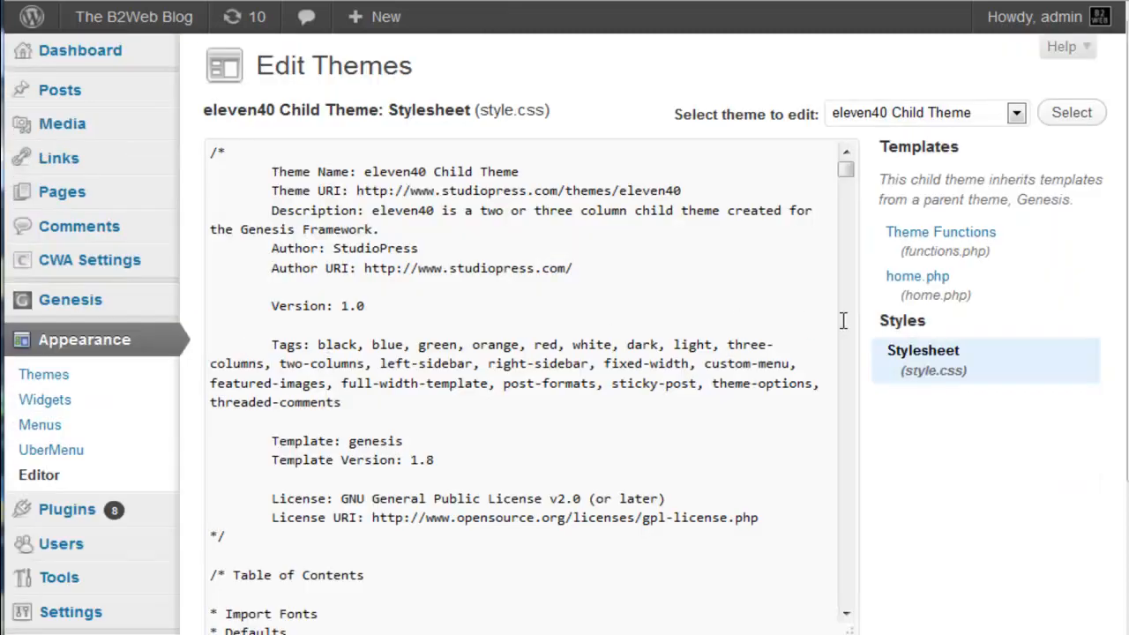
{"action": "mouse_move", "coordinate": [917, 275]}
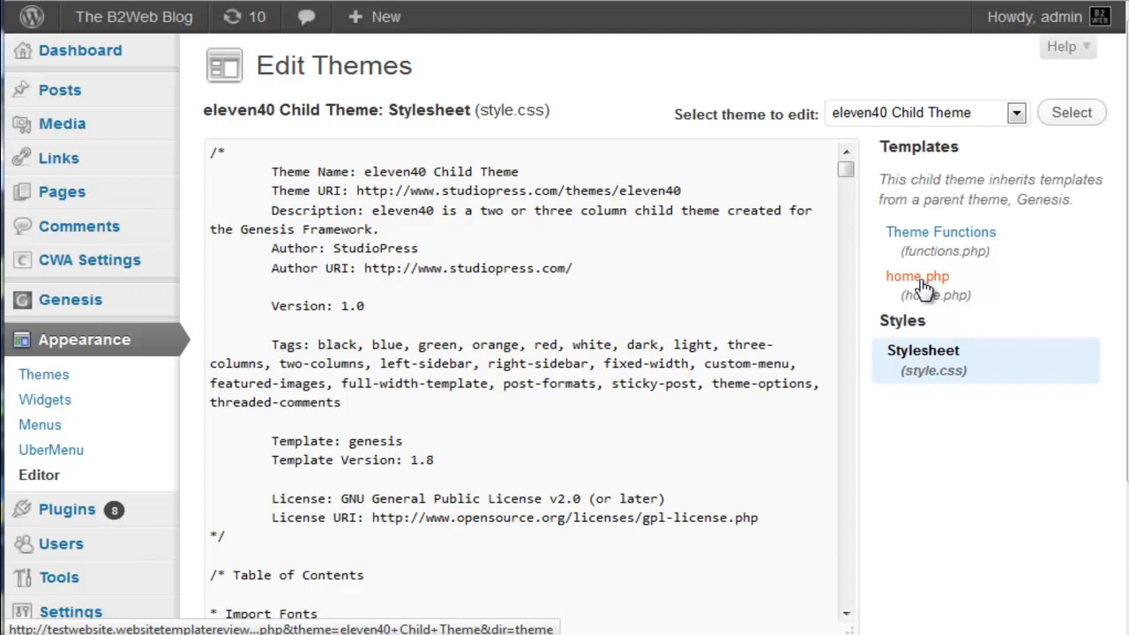
{"action": "mouse_move", "coordinate": [921, 289]}
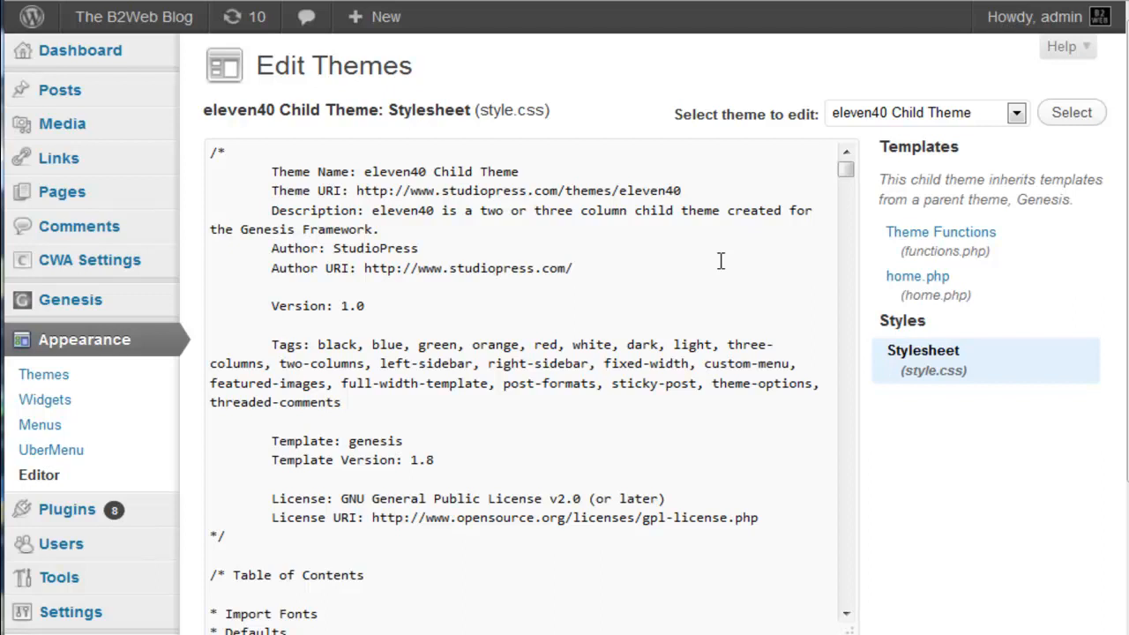
{"action": "mouse_move", "coordinate": [58, 159]}
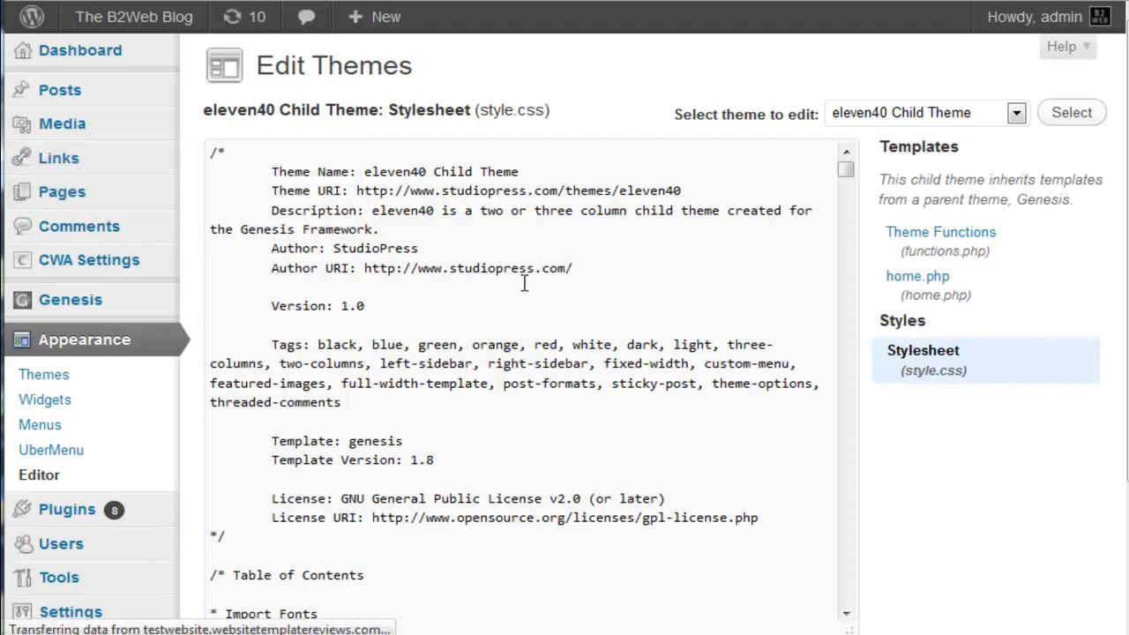
{"action": "left_click", "coordinate": [62, 190]}
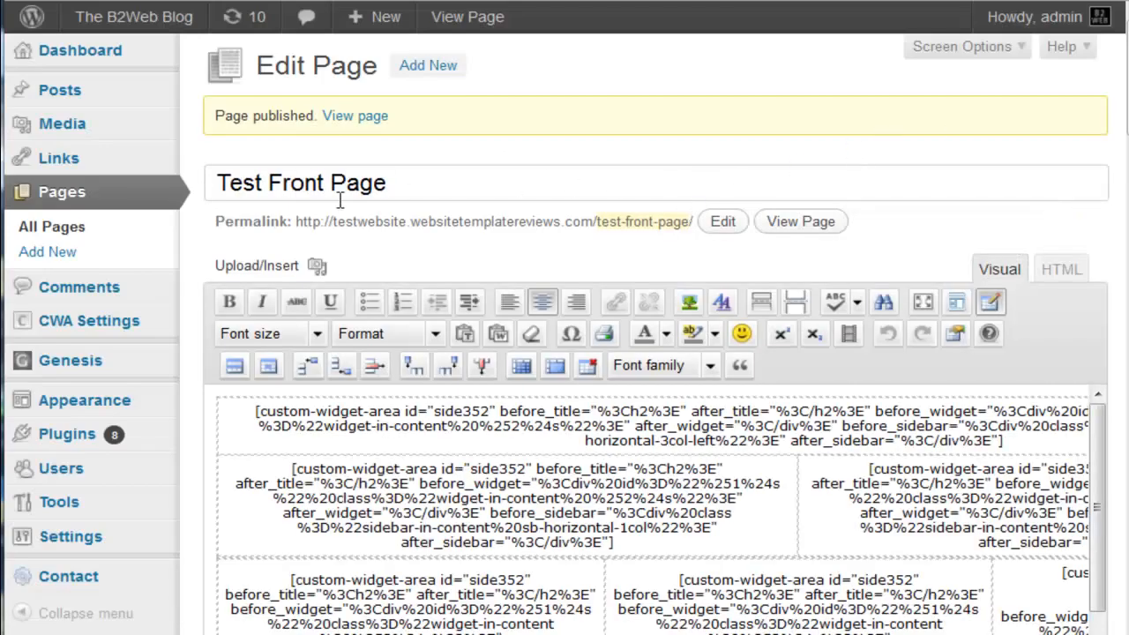
{"action": "mouse_move", "coordinate": [85, 399]}
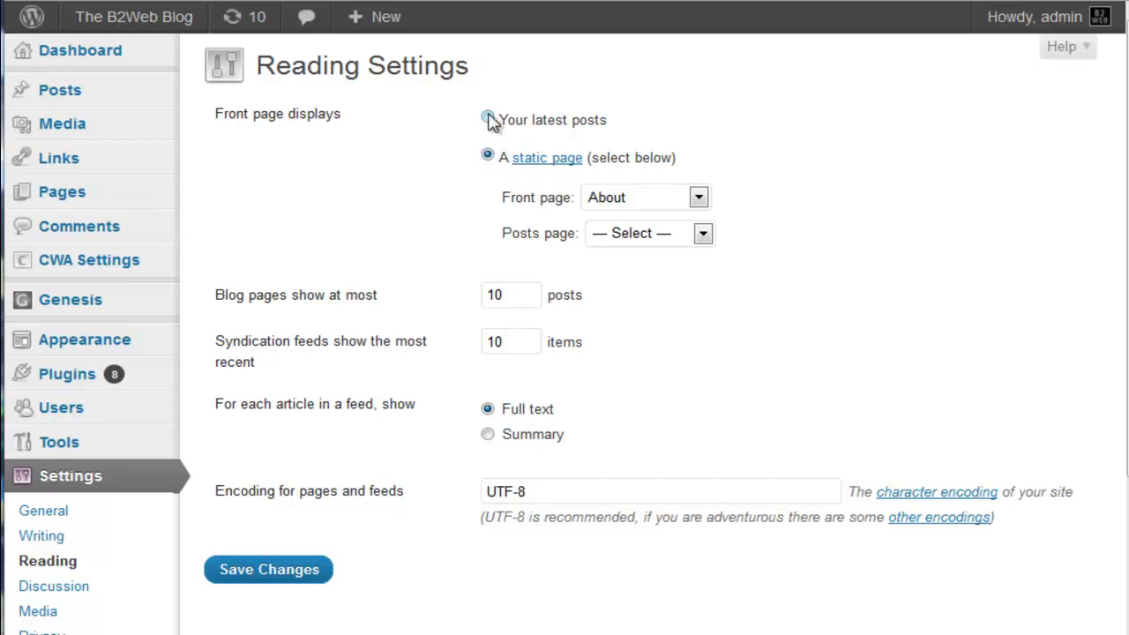
Select Test Front Page as the static front page in Reading Settings
{"action": "left_click", "coordinate": [487, 120]}
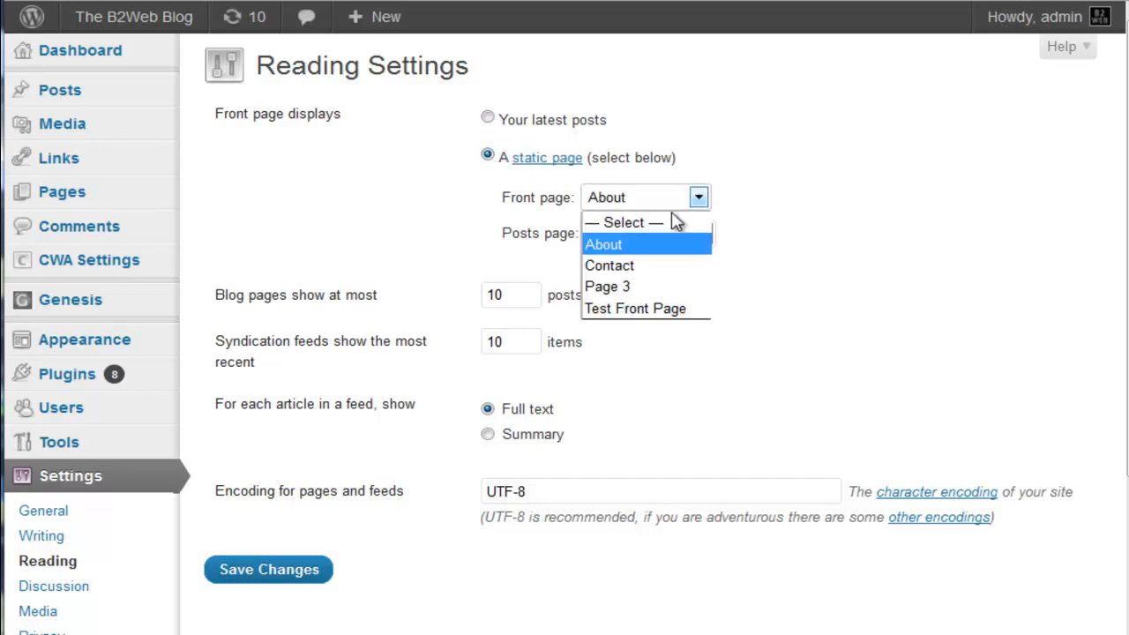
{"action": "left_click", "coordinate": [635, 307]}
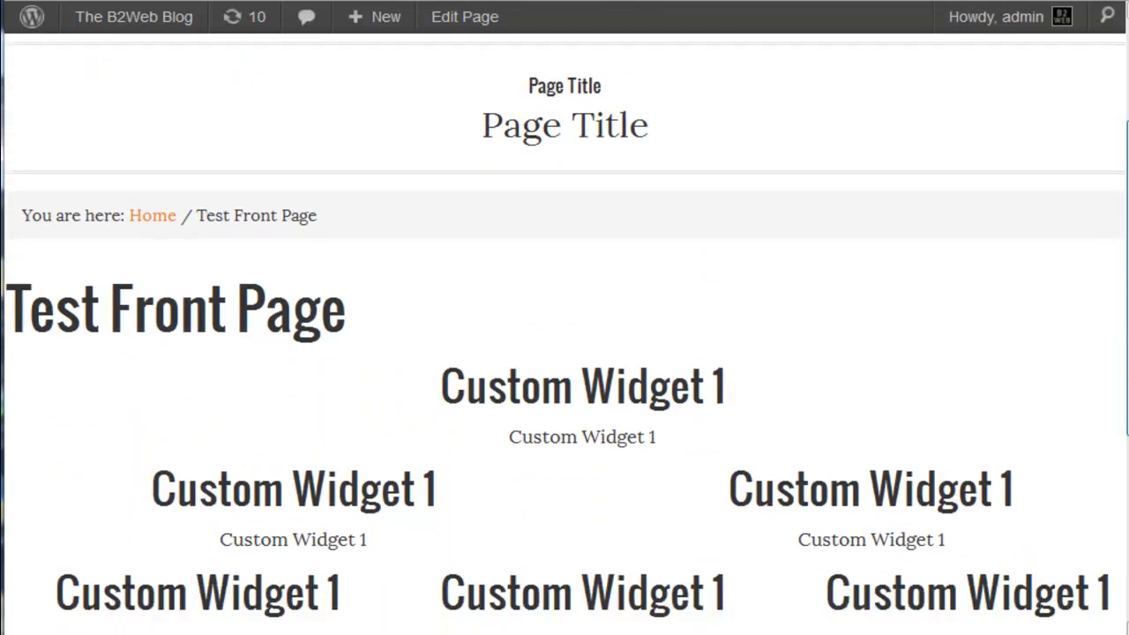
{"action": "scroll", "scroll_direction": "down", "scroll_amount": 3}
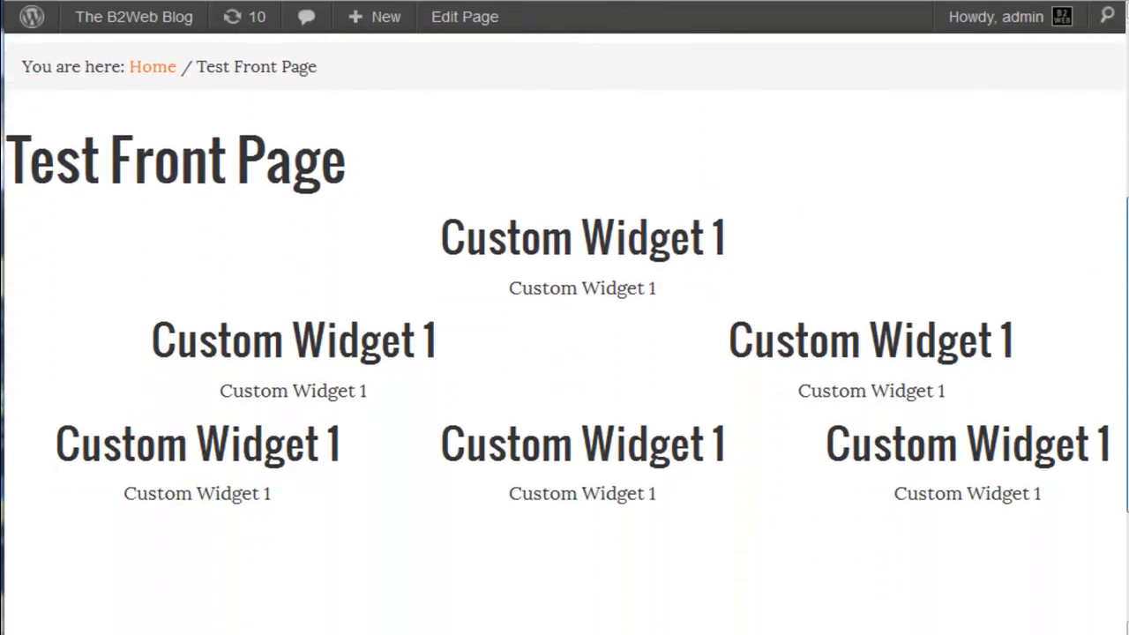
{"action": "mouse_move", "coordinate": [808, 379]}
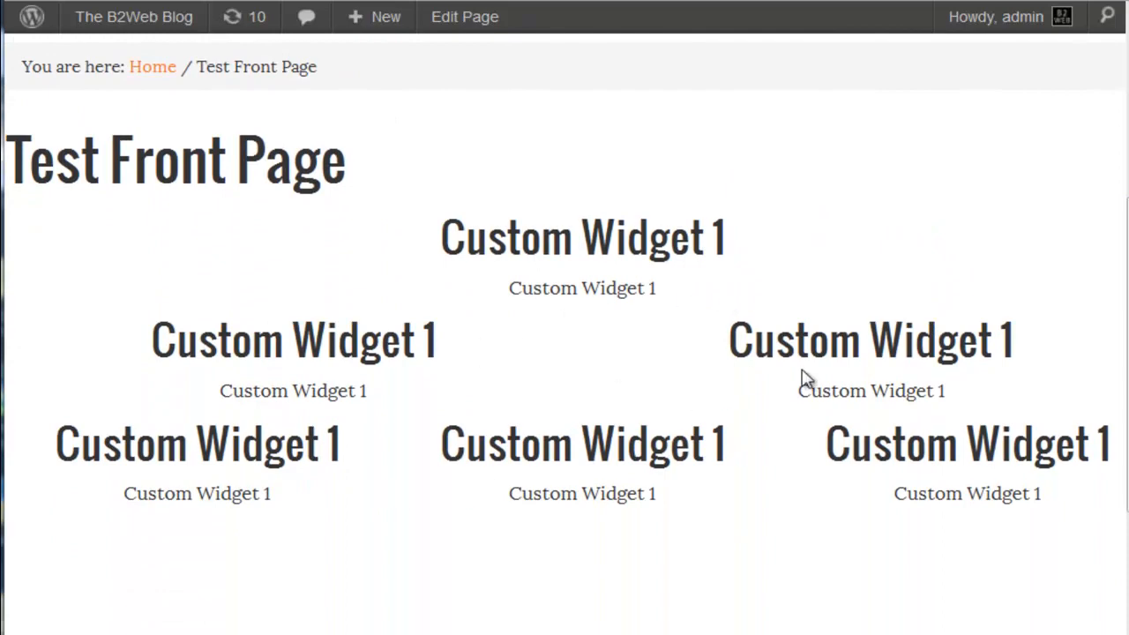
{"action": "scroll", "scroll_direction": "down", "scroll_amount": 3}
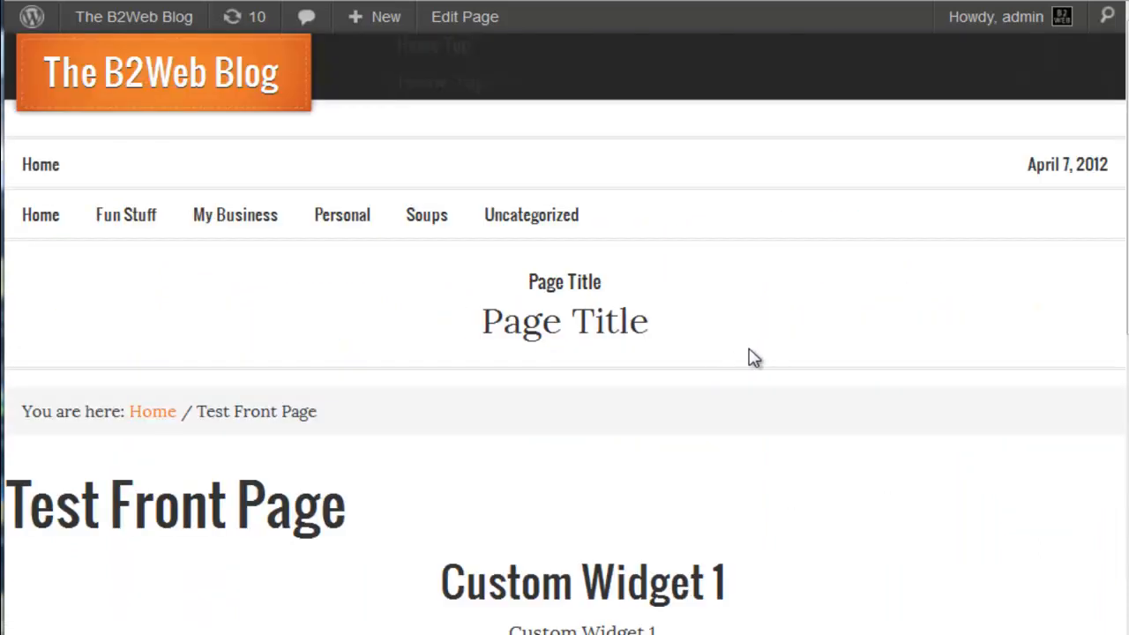
{"action": "scroll", "scroll_direction": "down", "scroll_amount": 3}
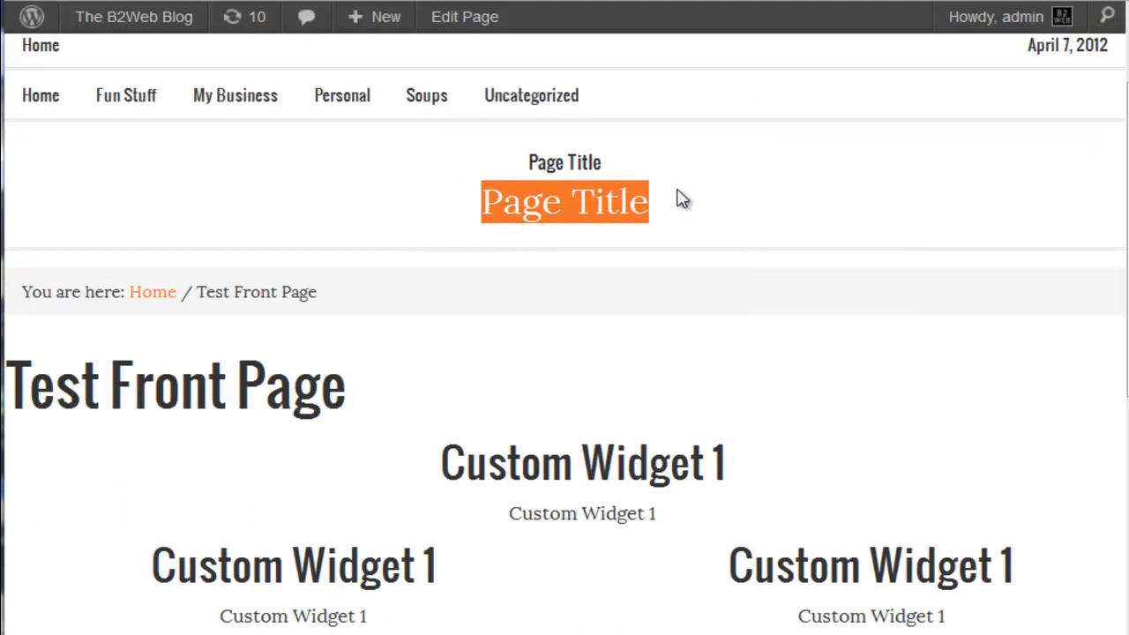
{"action": "scroll", "scroll_direction": "down", "scroll_amount": 3}
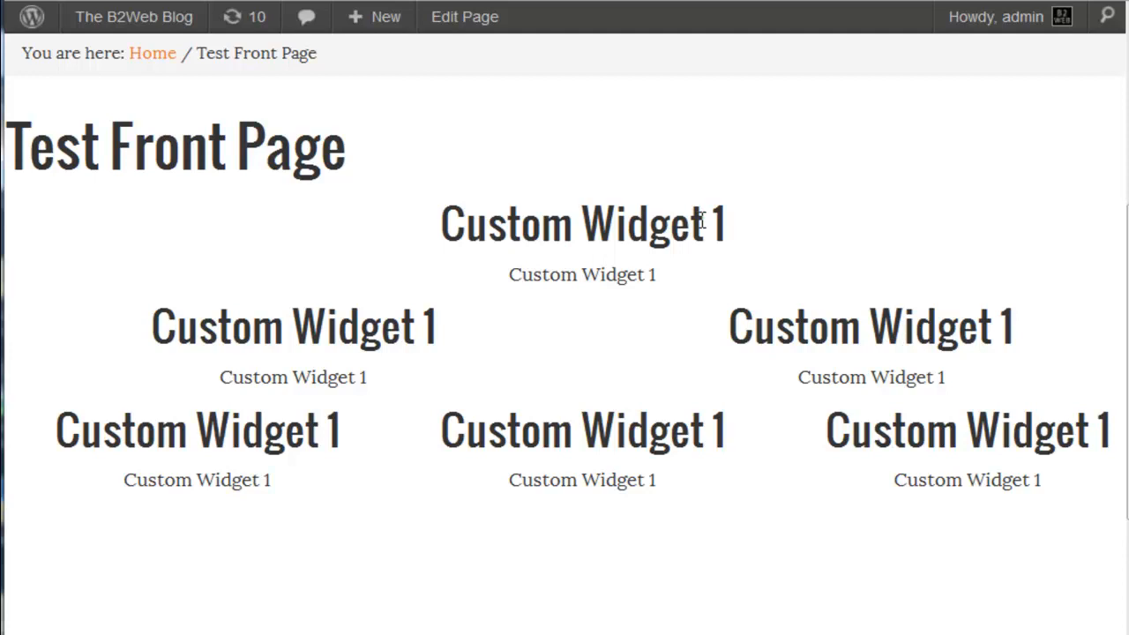
{"action": "scroll", "scroll_direction": "down", "scroll_amount": 3}
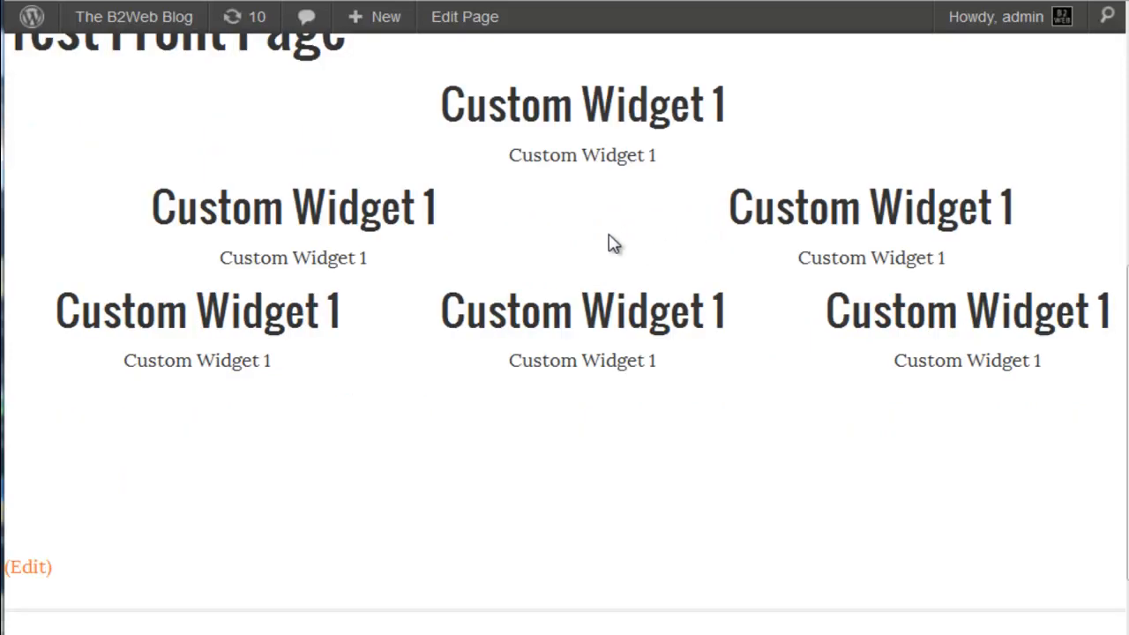
{"action": "mouse_move", "coordinate": [655, 197]}
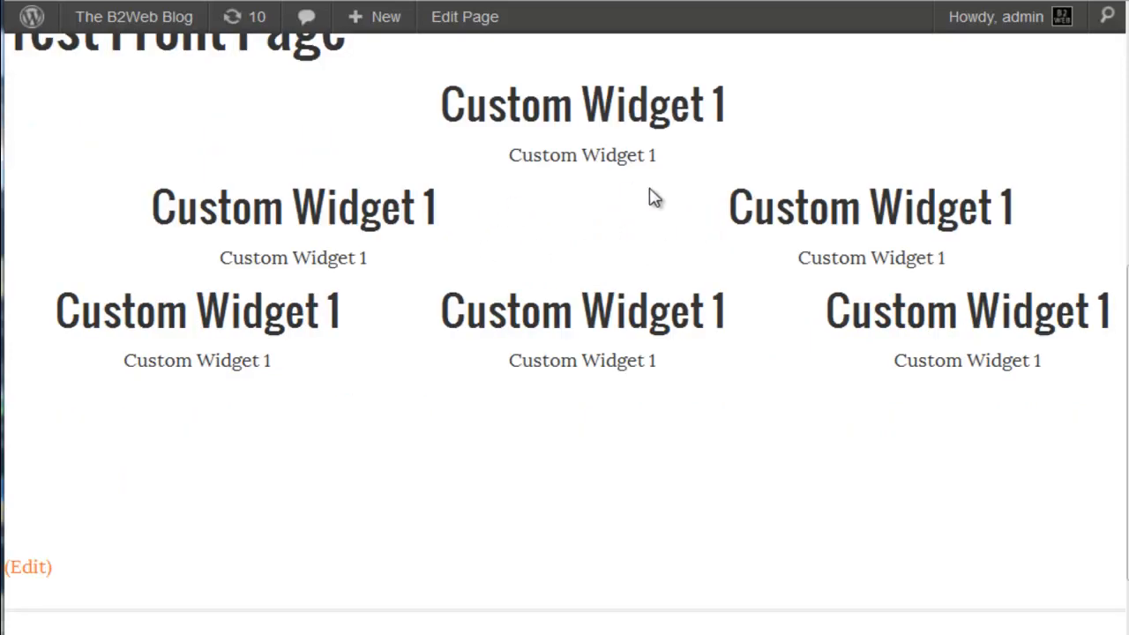
{"action": "mouse_move", "coordinate": [370, 343]}
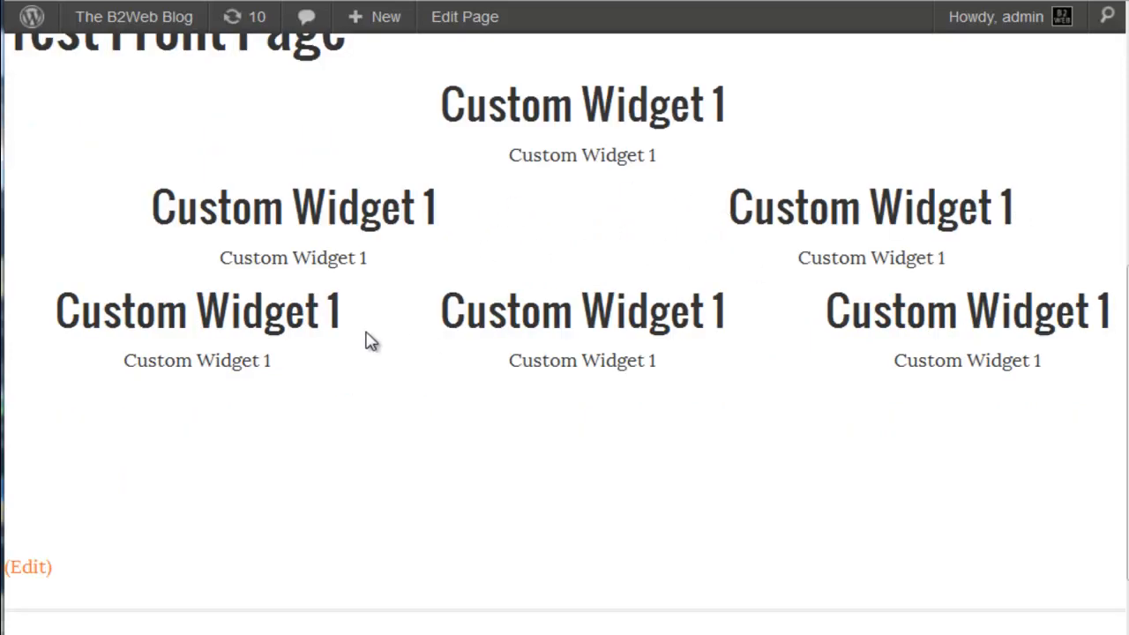
{"action": "mouse_move", "coordinate": [757, 417]}
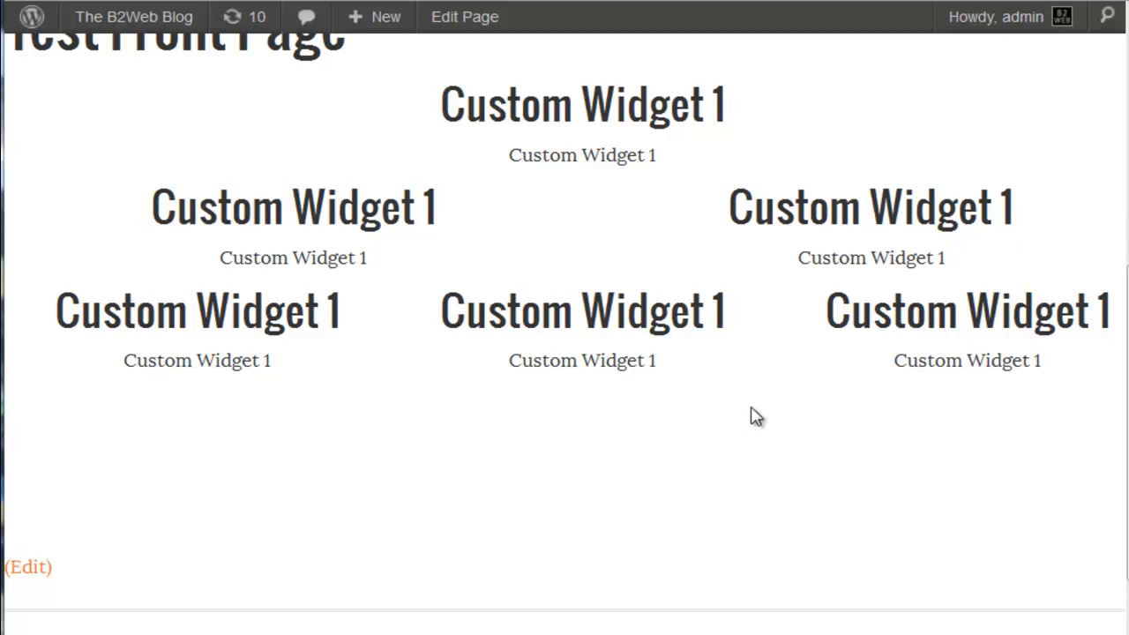
{"action": "mouse_move", "coordinate": [692, 311]}
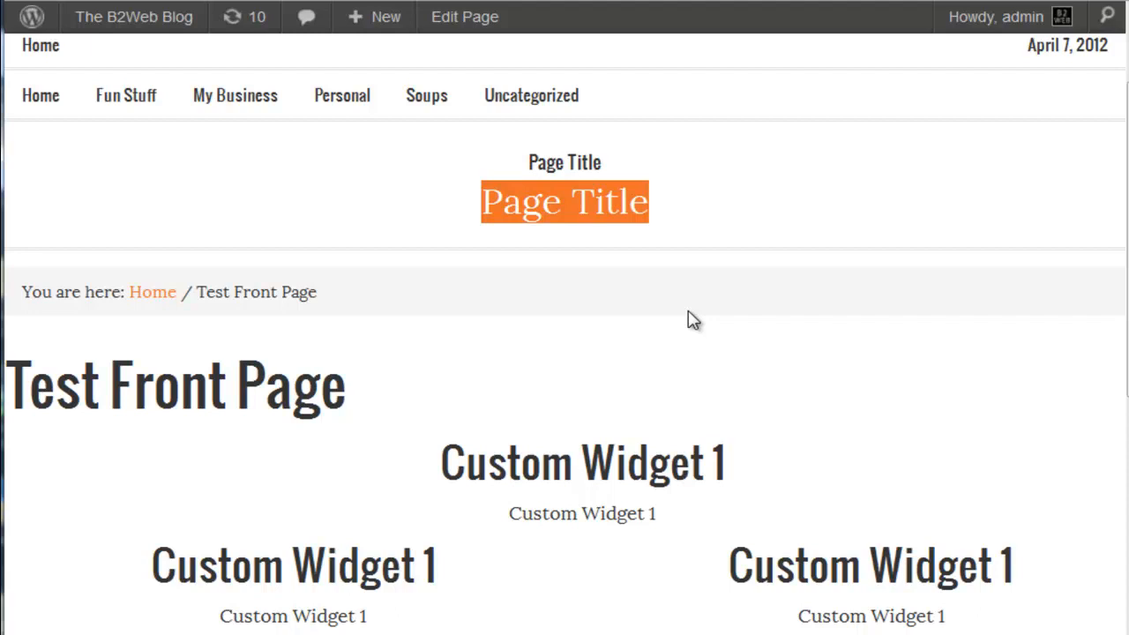
{"action": "mouse_move", "coordinate": [860, 233]}
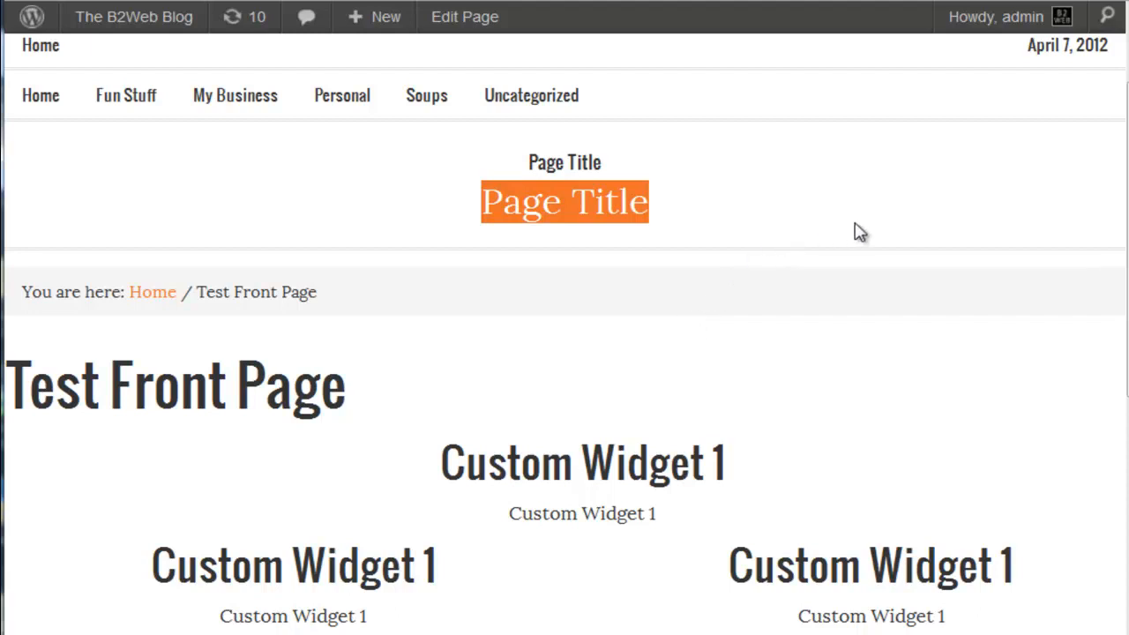